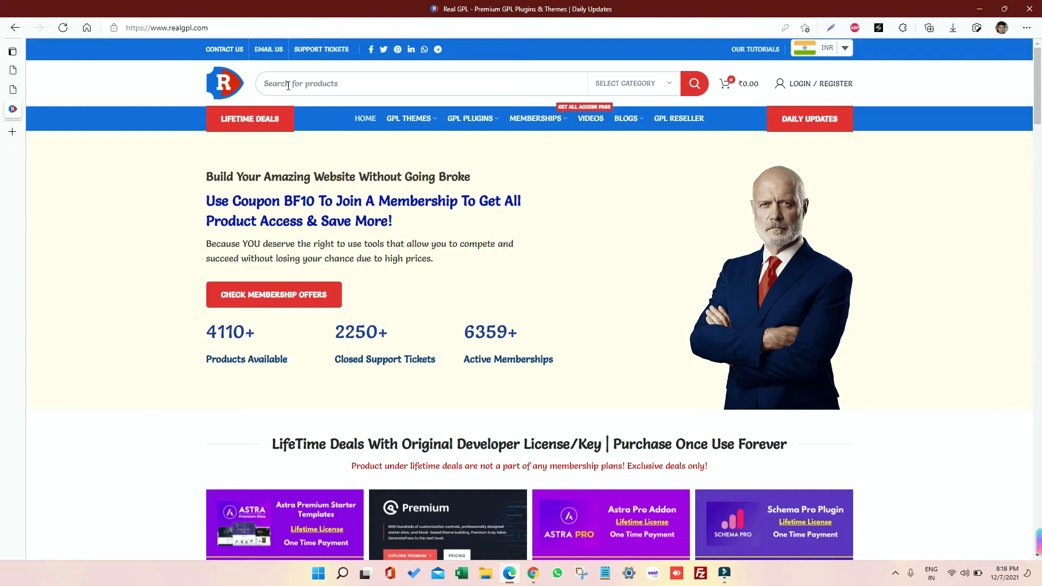
Search the Real GPL store for 'ohio' and open the Ohio Theme GPL v2.4.3 product page
text(ohio)
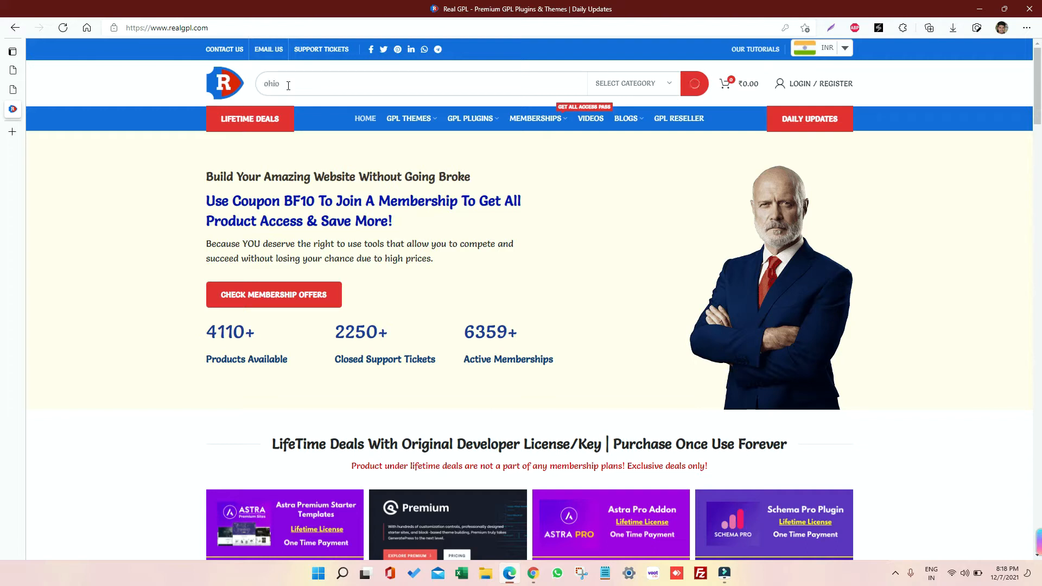
click(288, 83)
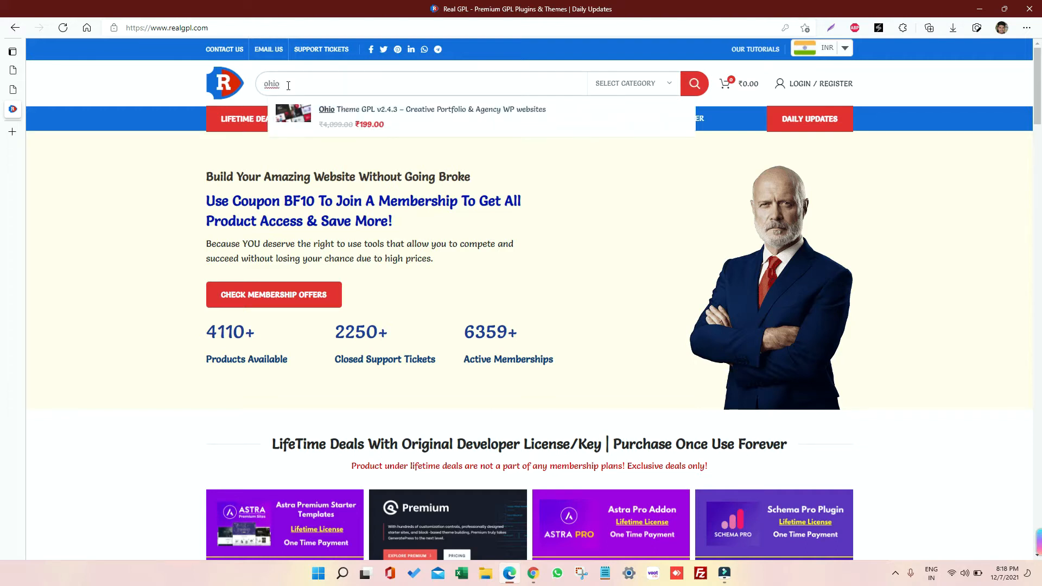
click(325, 109)
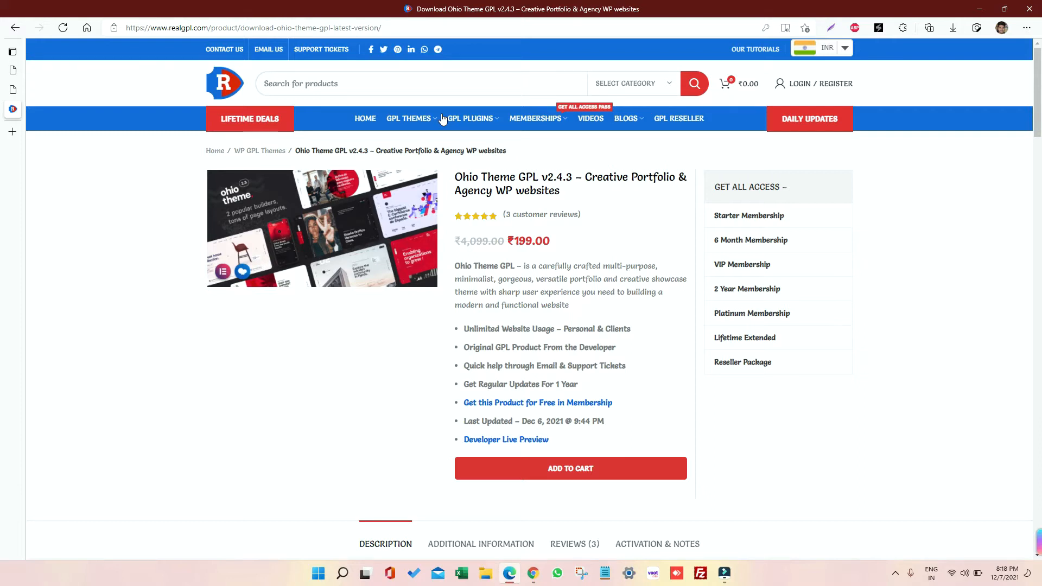
mouse_move(495, 558)
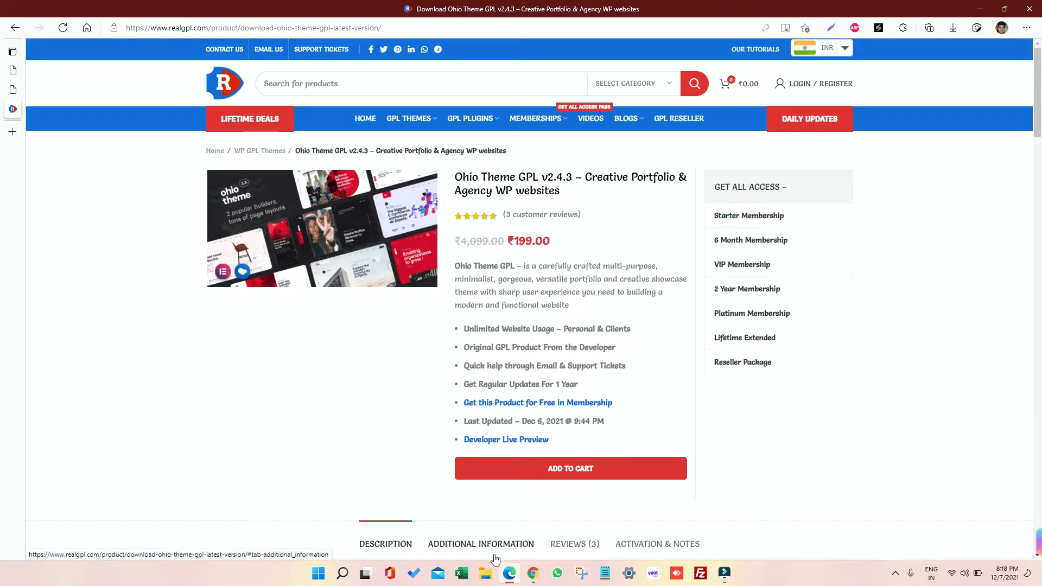
click(480, 573)
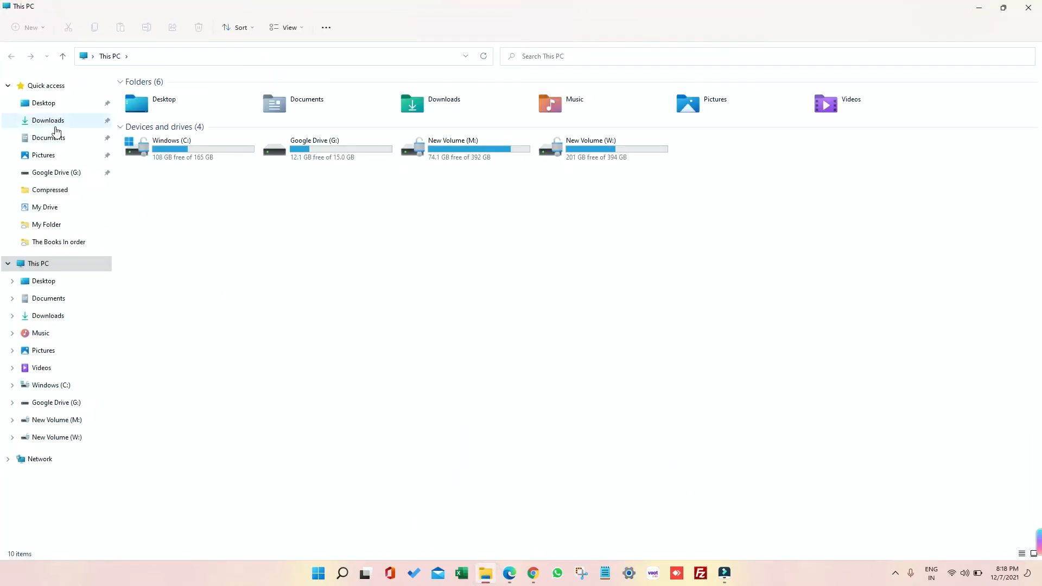
mouse_move(49, 140)
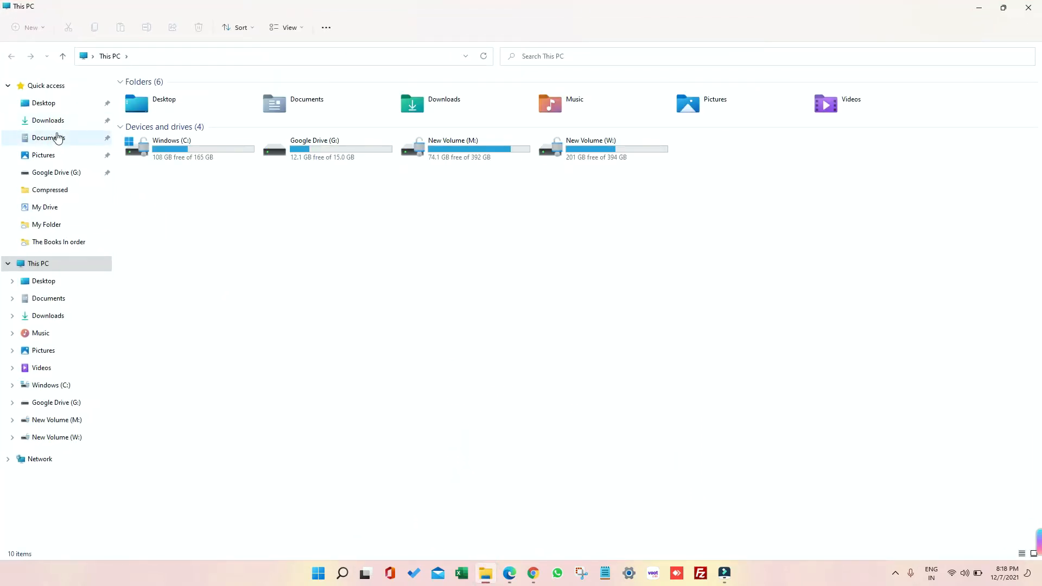
Extract the ohio (1) archive in Downloads > Compressed > Ohio into its own folder
click(48, 120)
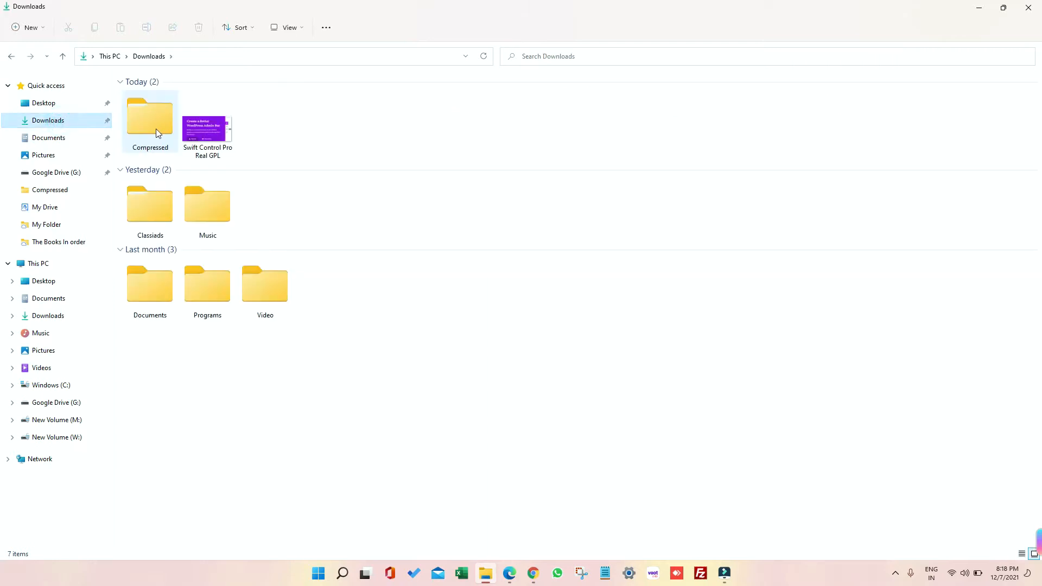
double_click(149, 117)
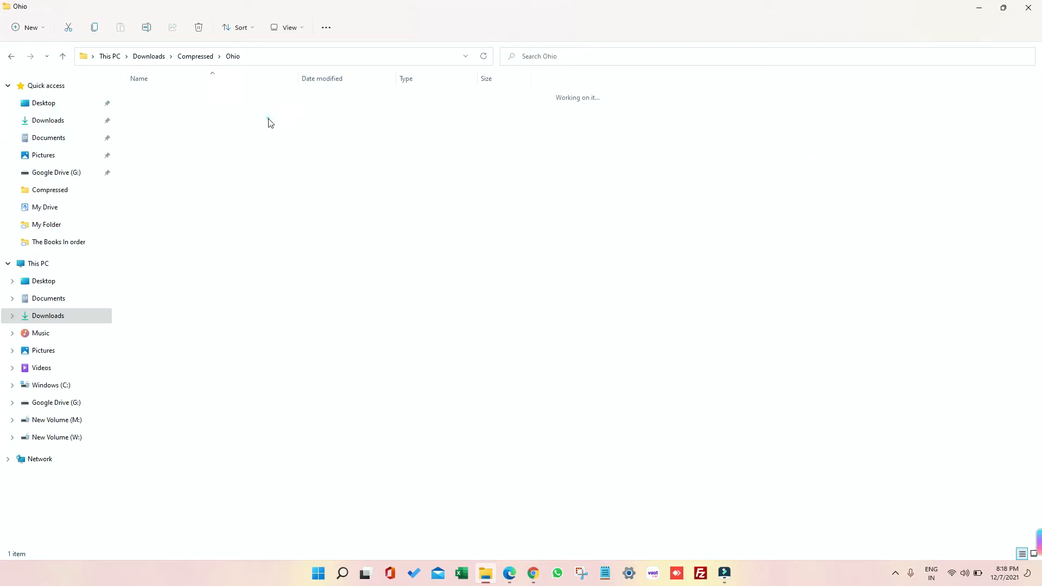
right_click(146, 95)
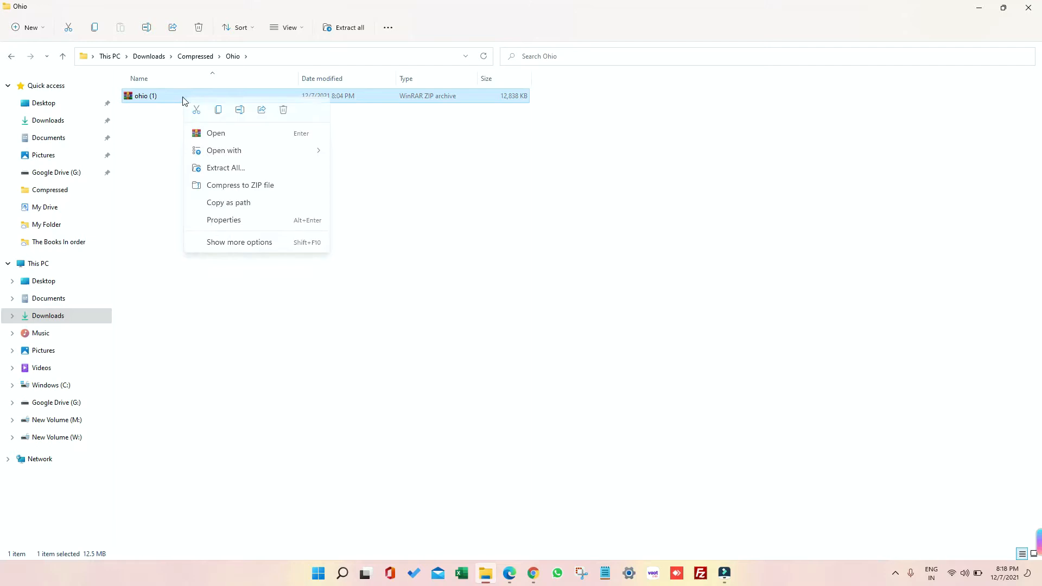
click(238, 242)
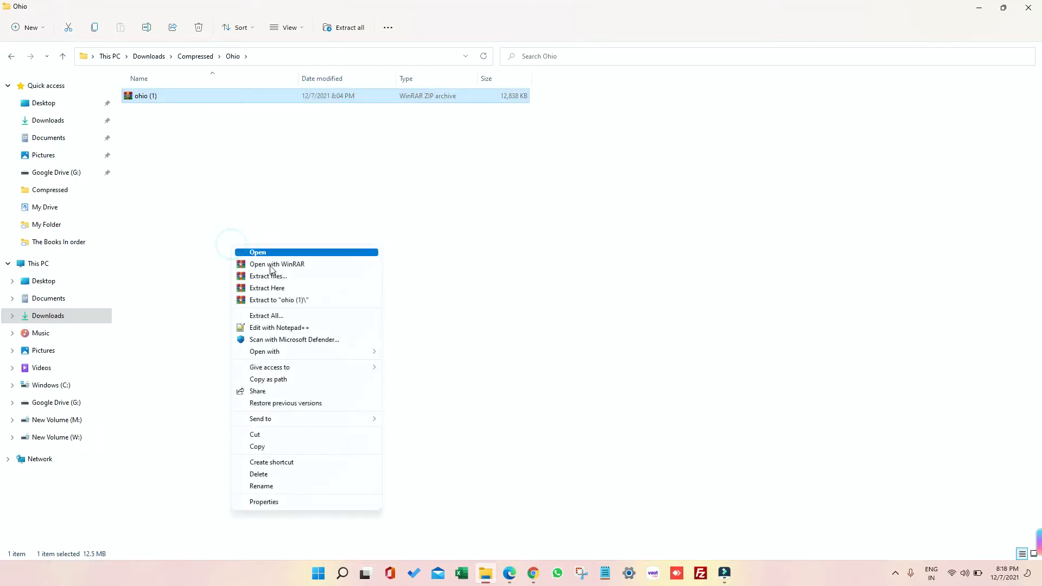
click(279, 287)
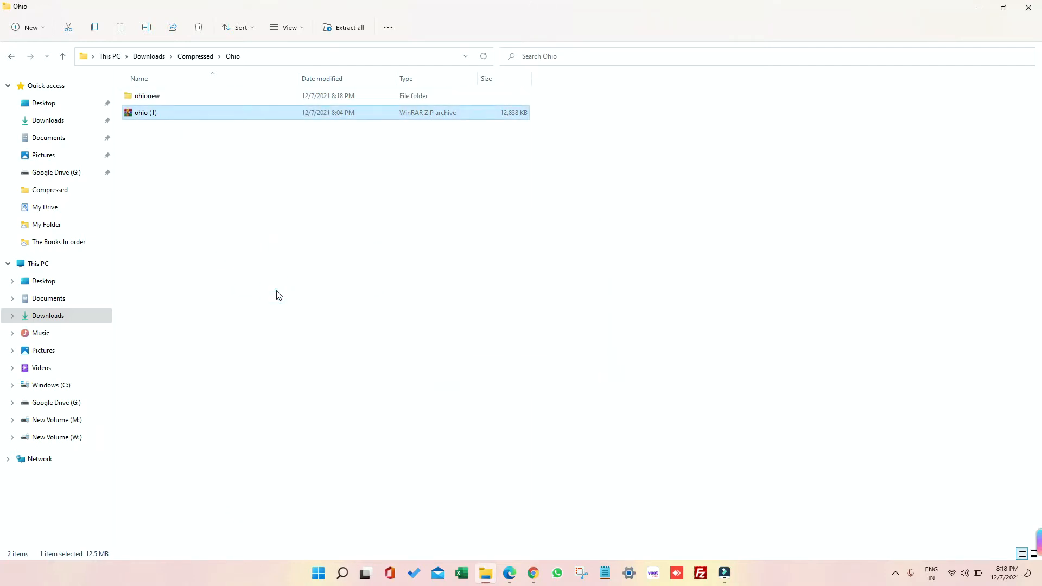
Open the extracted ohionew folder holding the ohio-2.4.3 and ohio-importer archives, then hide Explorer
click(148, 95)
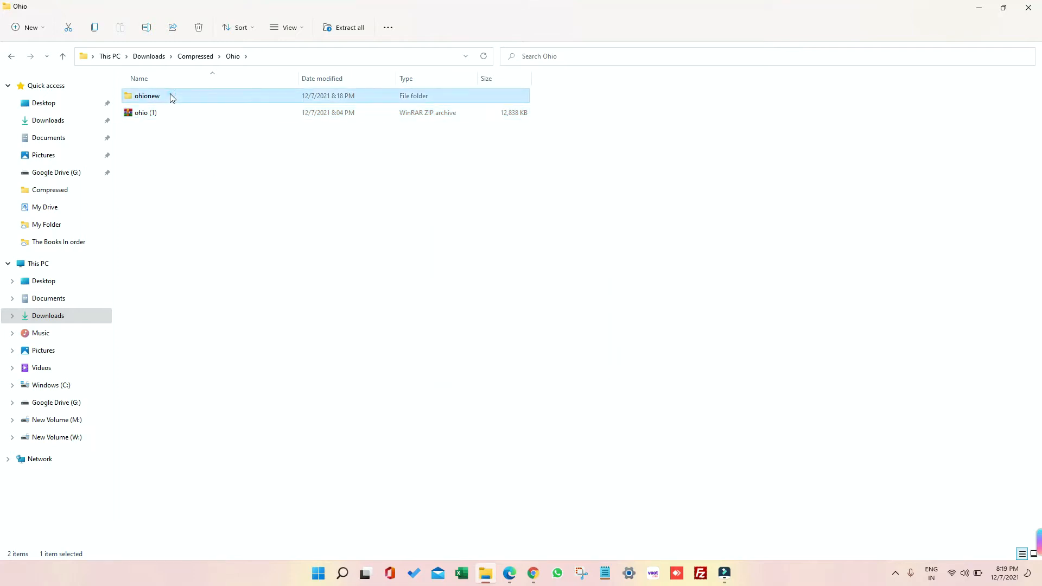
double_click(147, 95)
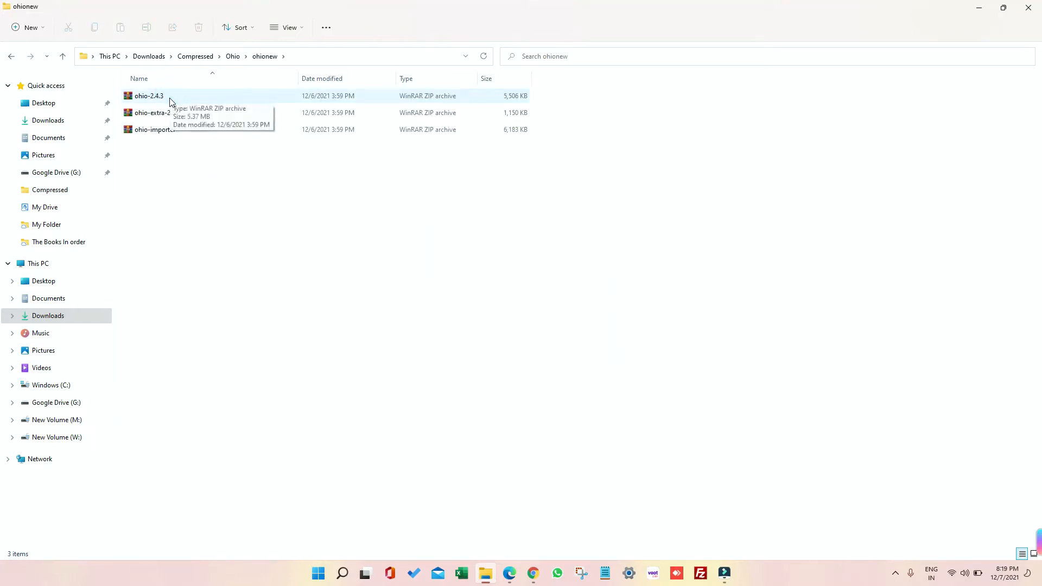
click(148, 96)
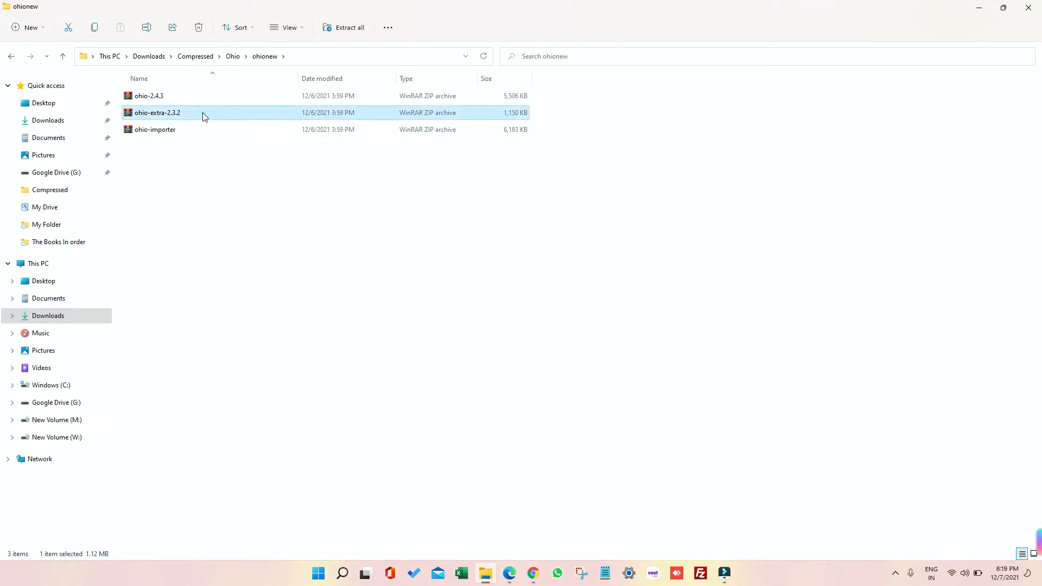
click(154, 129)
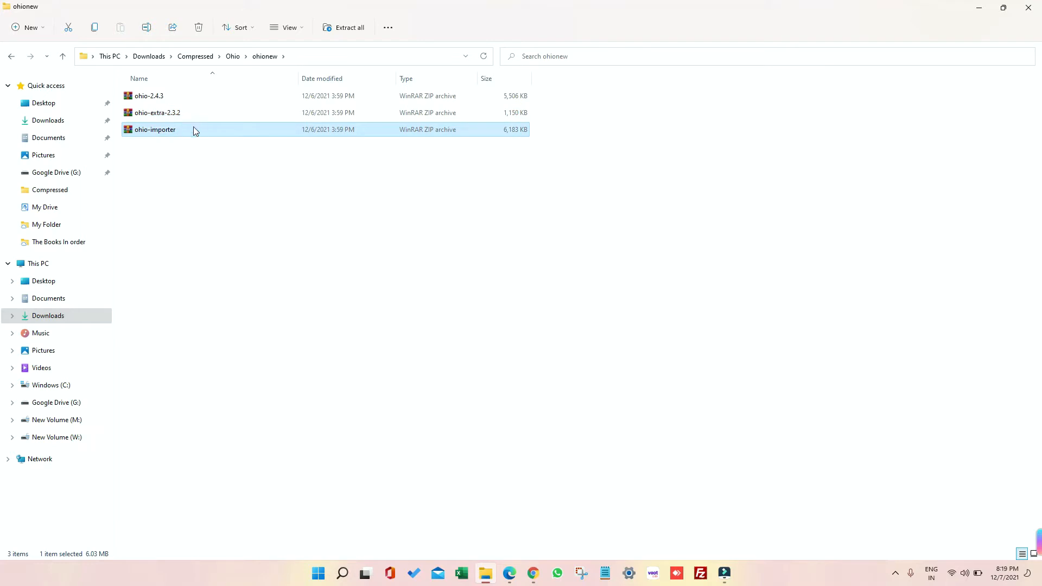
mouse_move(957, 15)
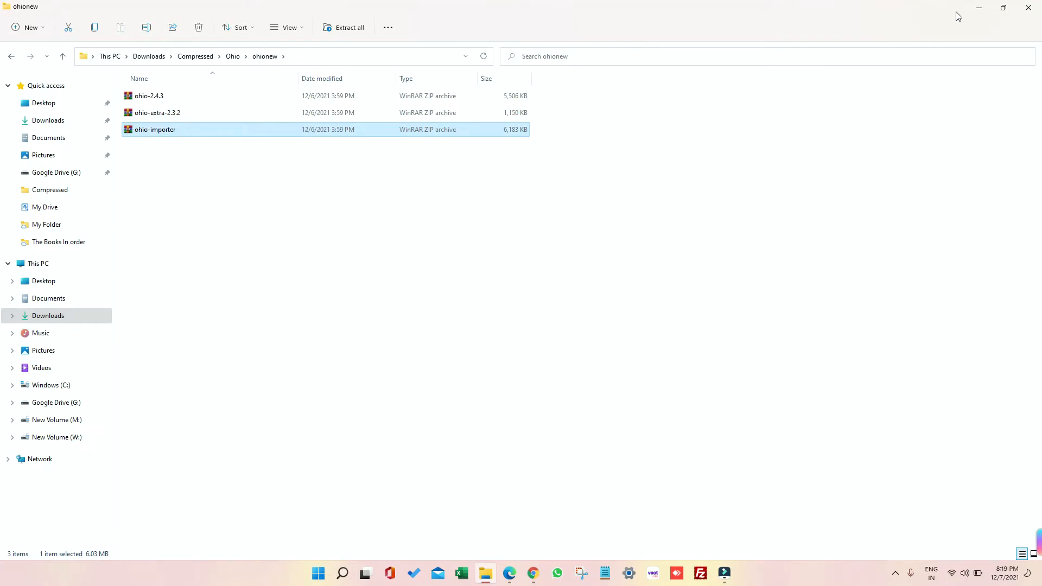
click(509, 573)
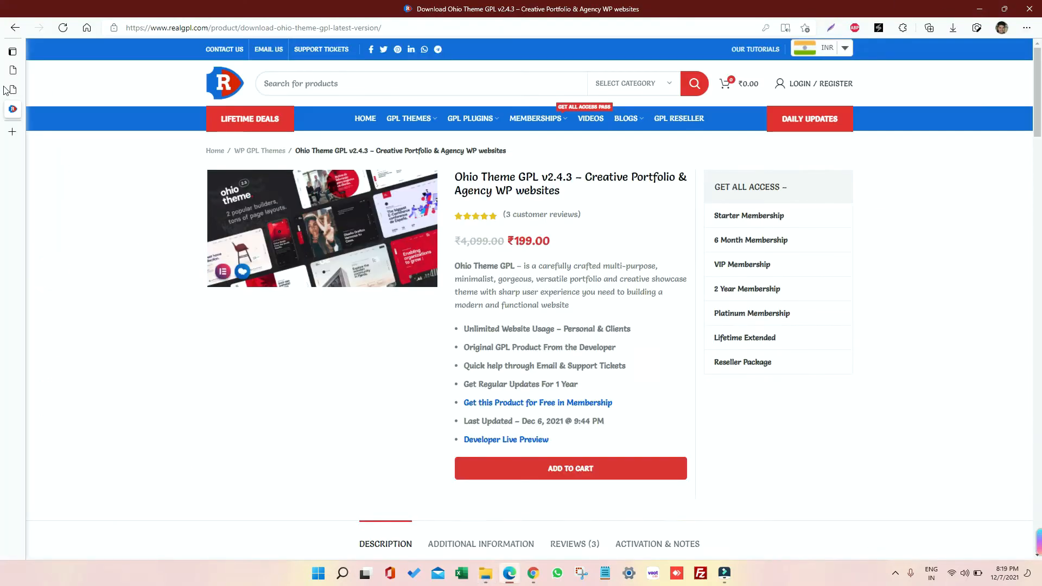
Start uploading a new theme from Appearance > Themes > Add New > Upload Theme
click(39, 69)
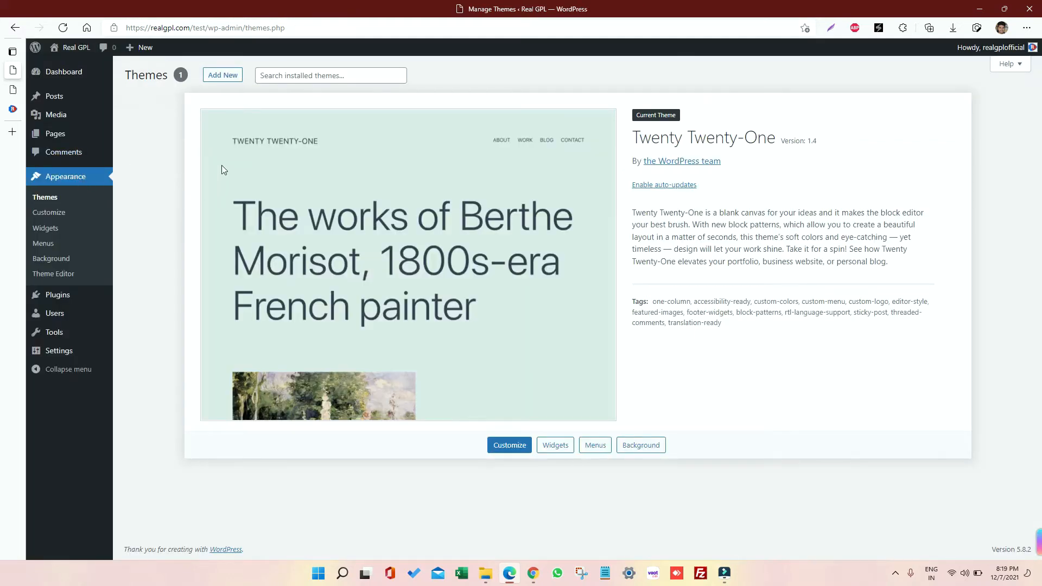
click(223, 75)
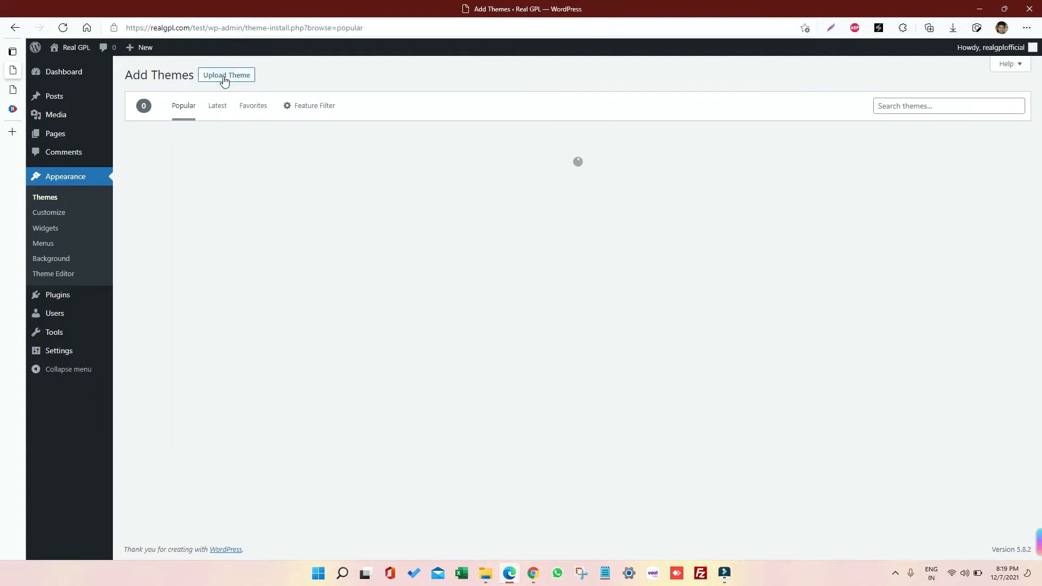
click(226, 75)
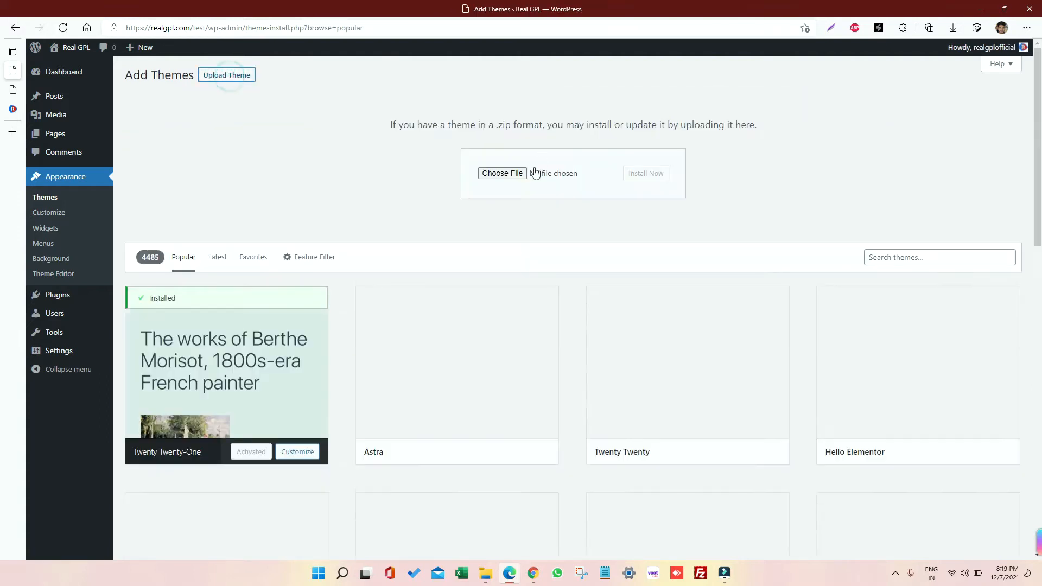
click(502, 172)
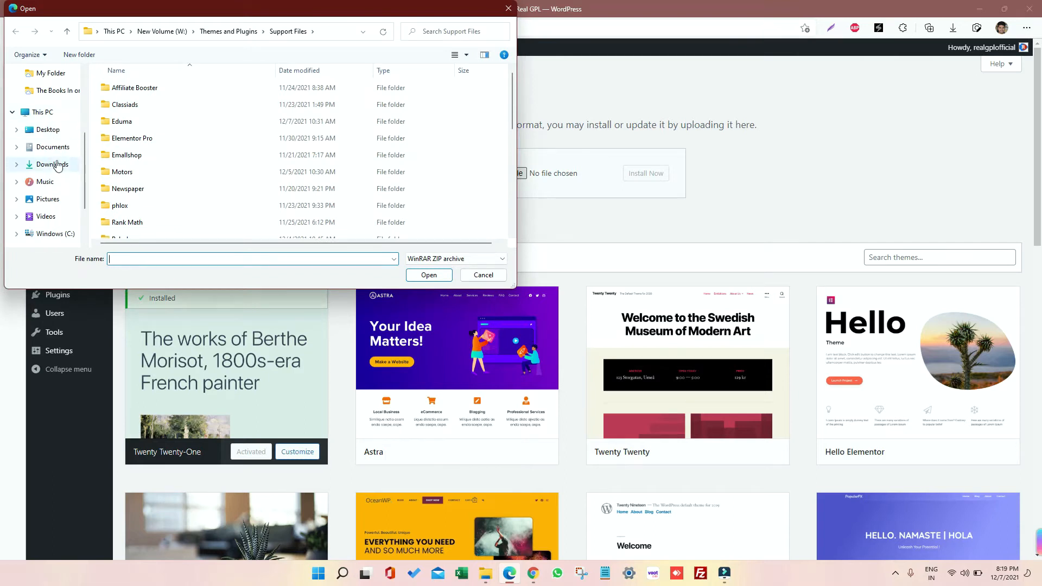
Select ohionew\ohio-2.4.3.zip from Downloads and install it as a theme
click(50, 165)
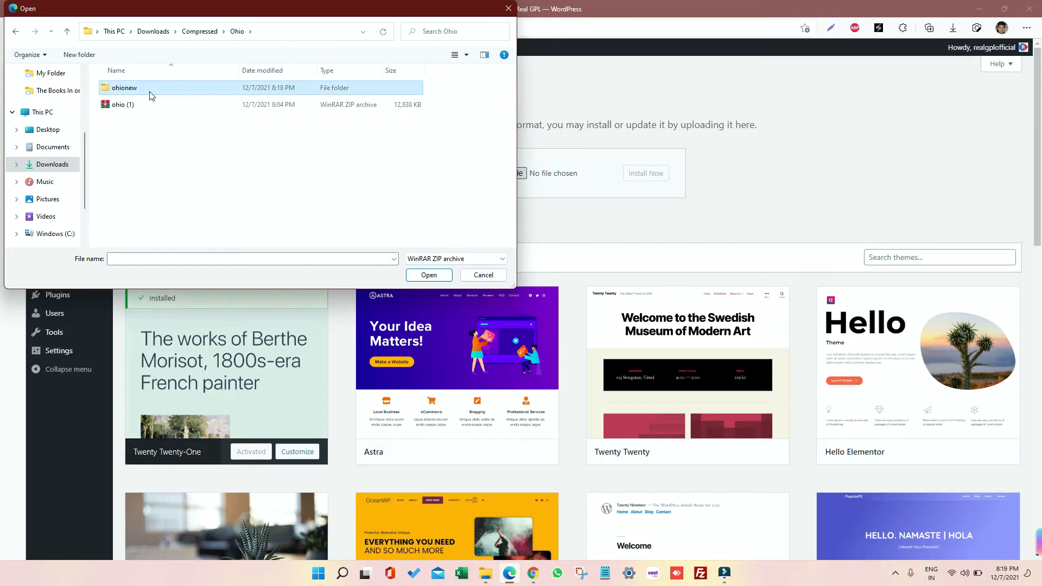
double_click(121, 87)
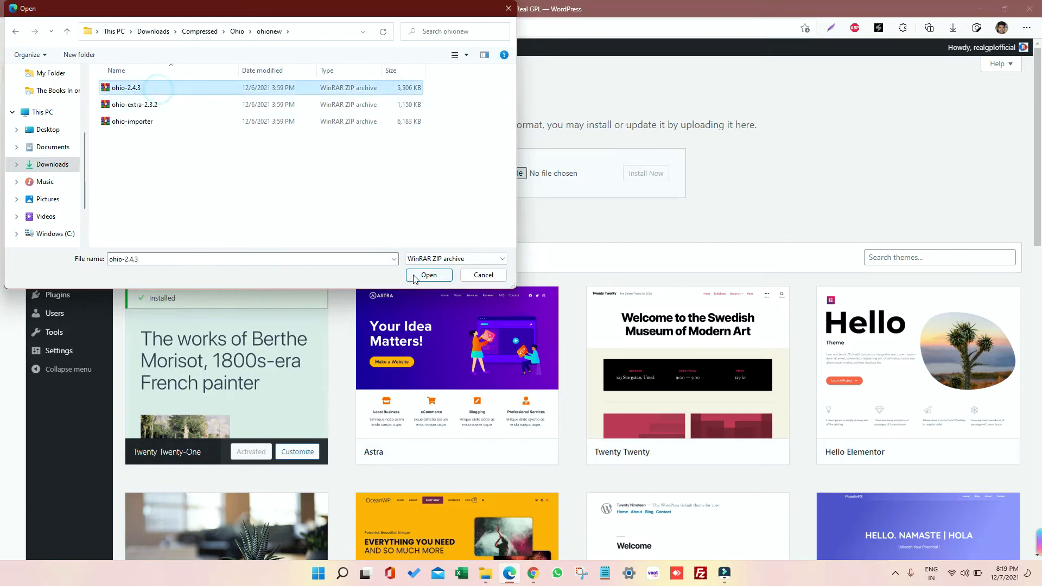
click(429, 275)
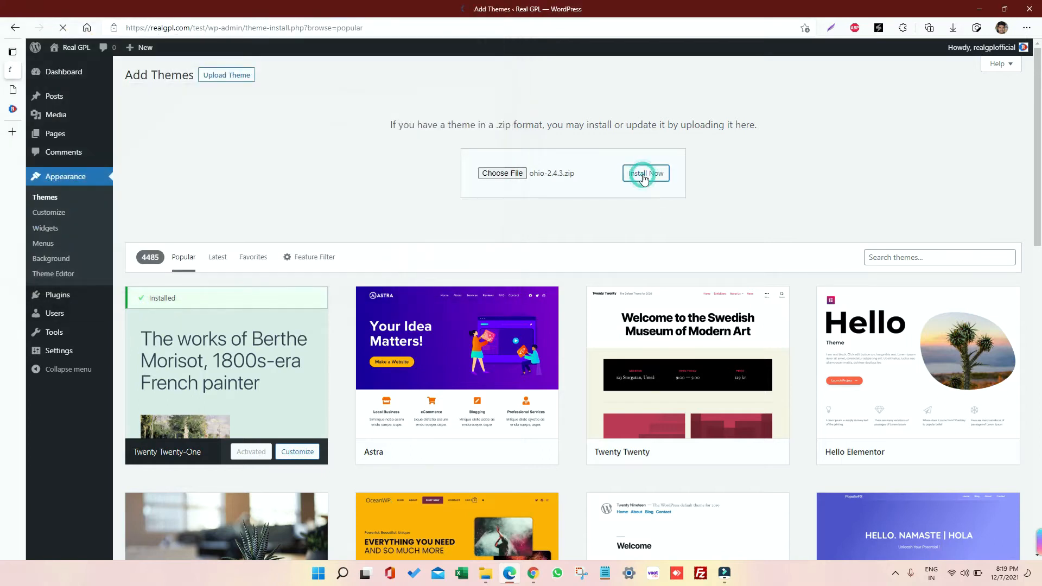
click(645, 173)
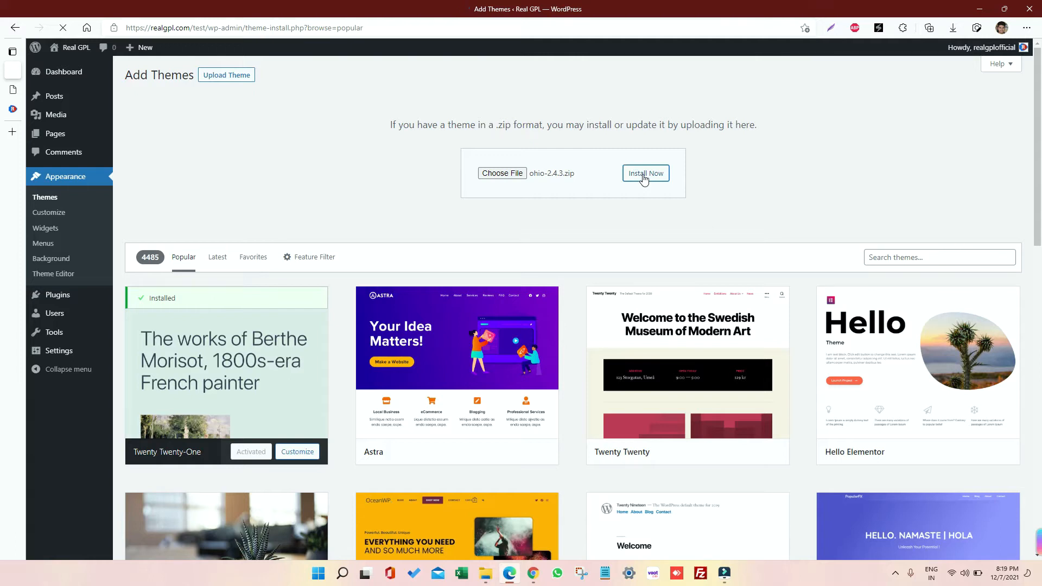
click(645, 173)
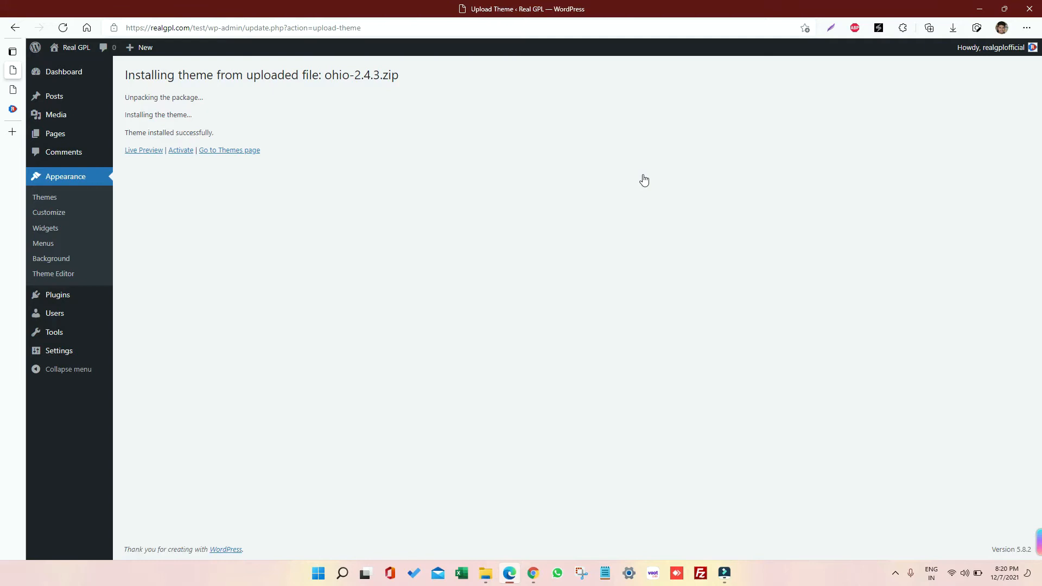
Activate the installed Ohio theme and begin installing its required plugins
click(180, 150)
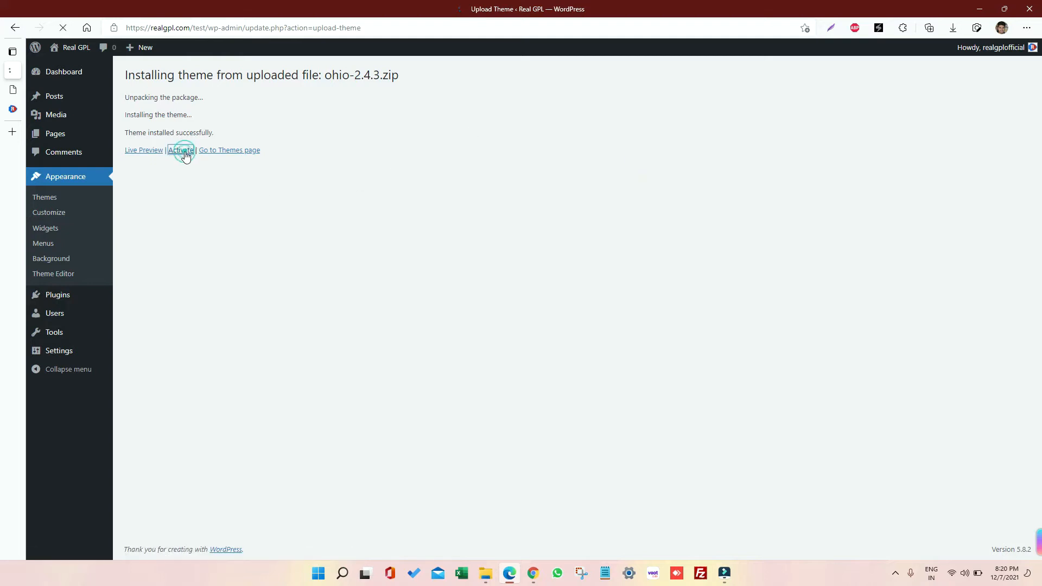
click(182, 150)
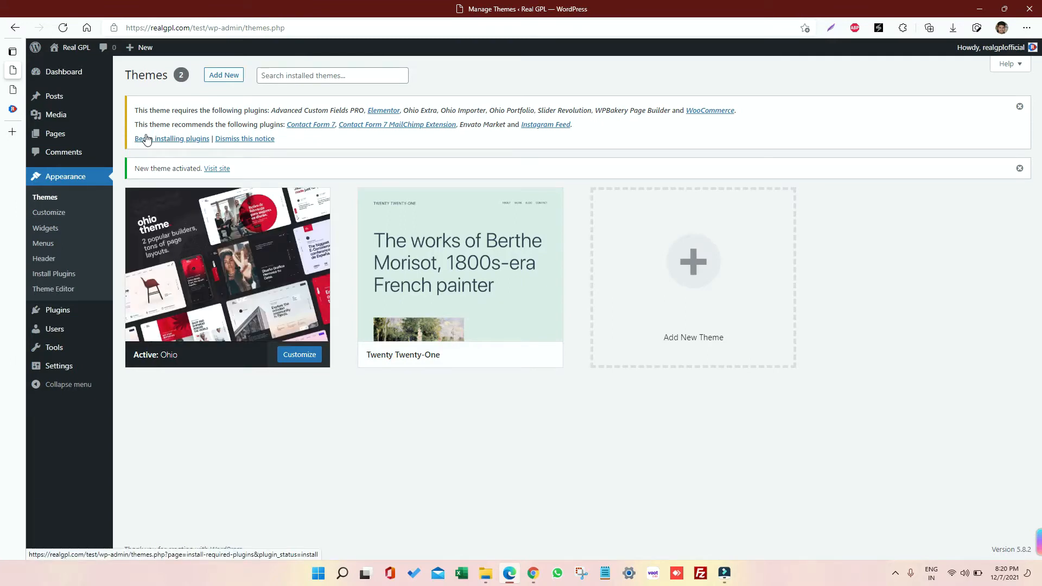
click(154, 139)
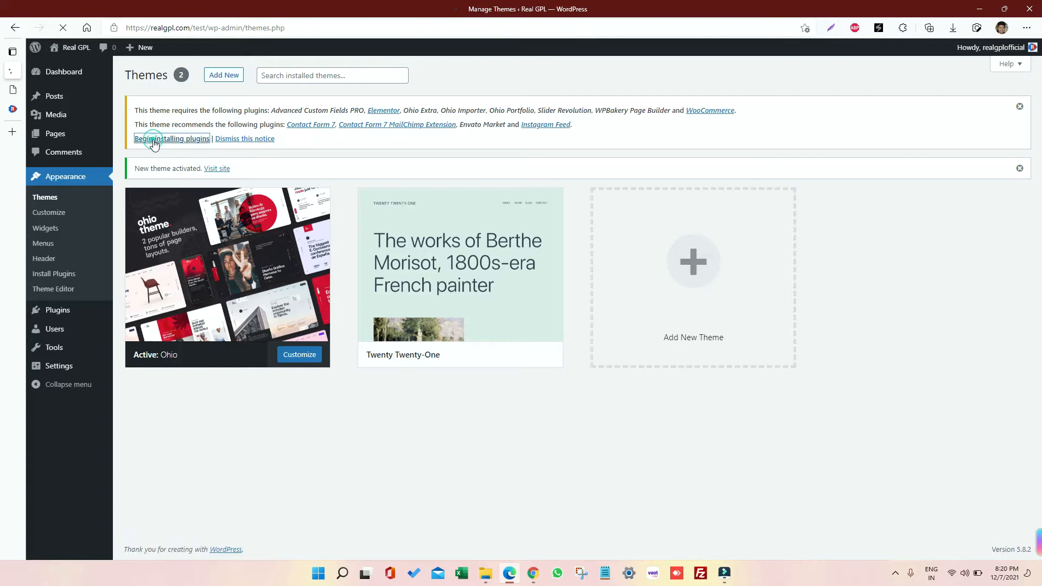
Bulk-install all twelve required and recommended plugins, including Elementor and WooCommerce
click(157, 139)
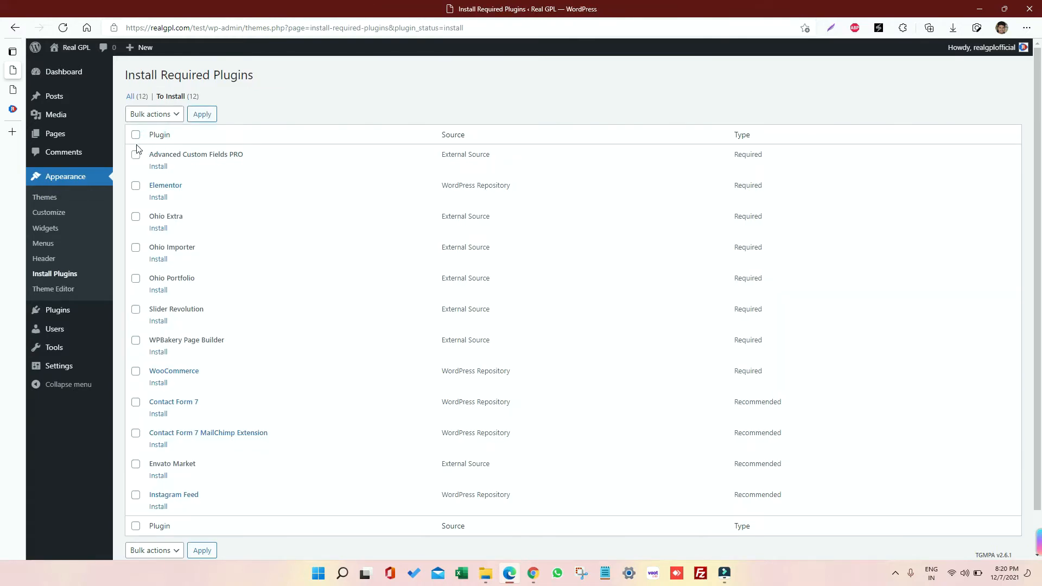
click(136, 135)
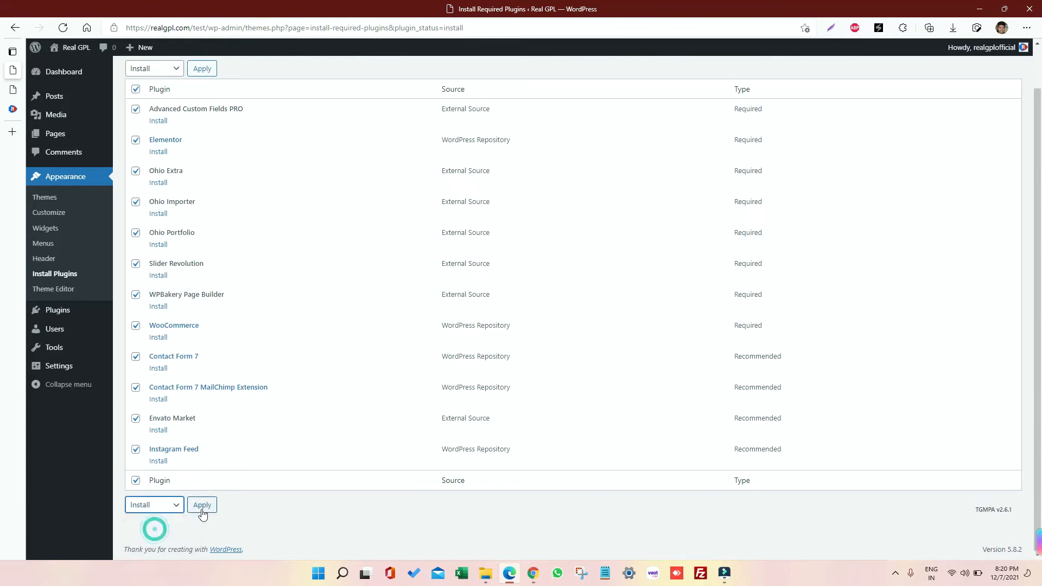
click(202, 505)
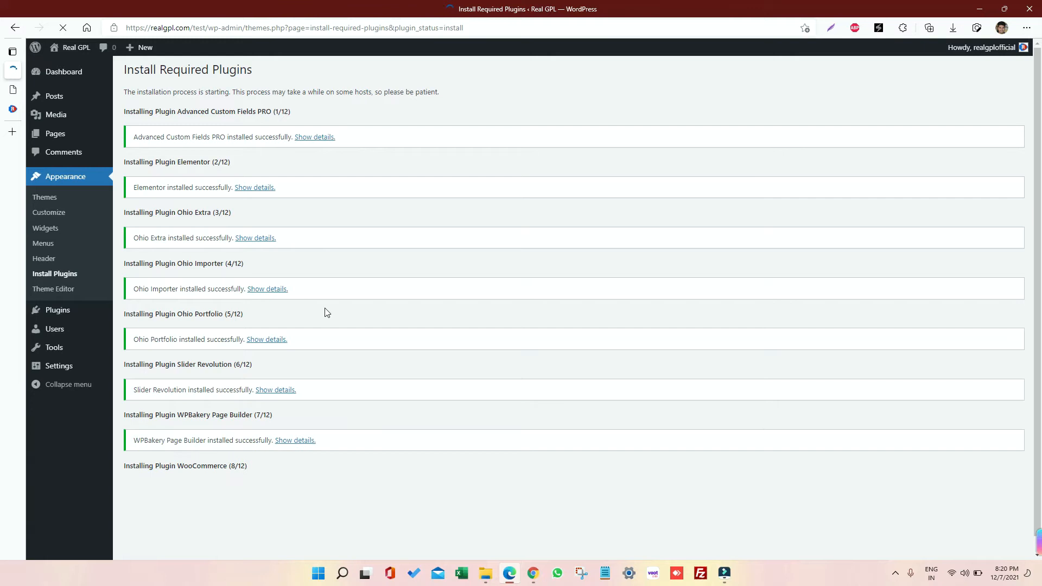
mouse_move(197, 130)
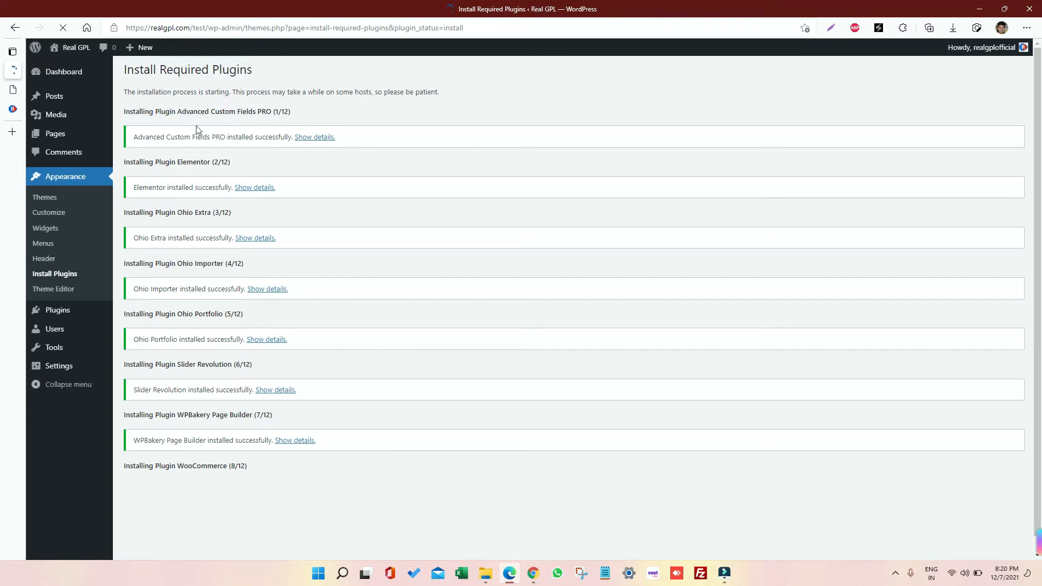
mouse_move(191, 176)
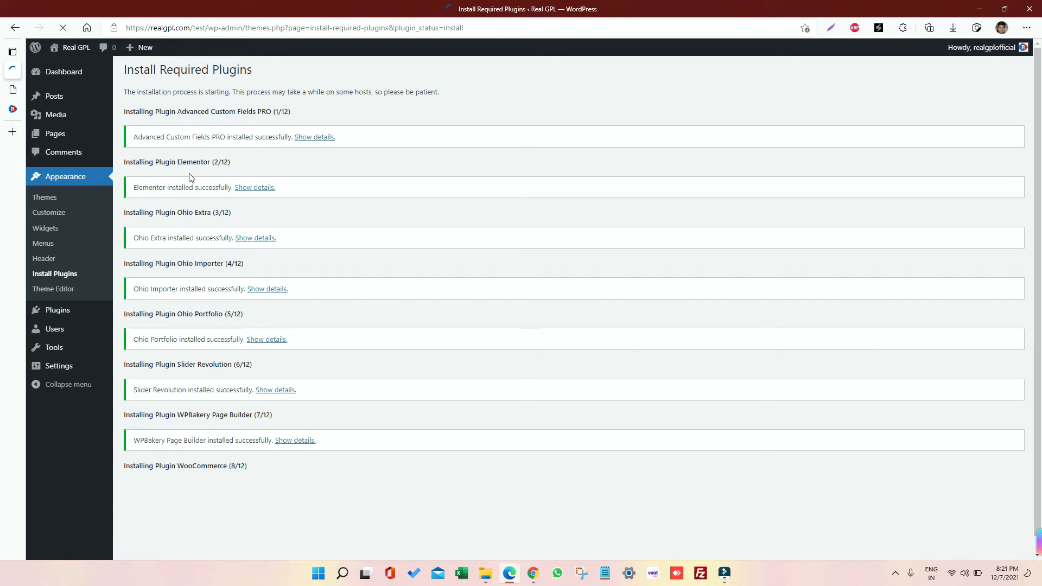
mouse_move(215, 239)
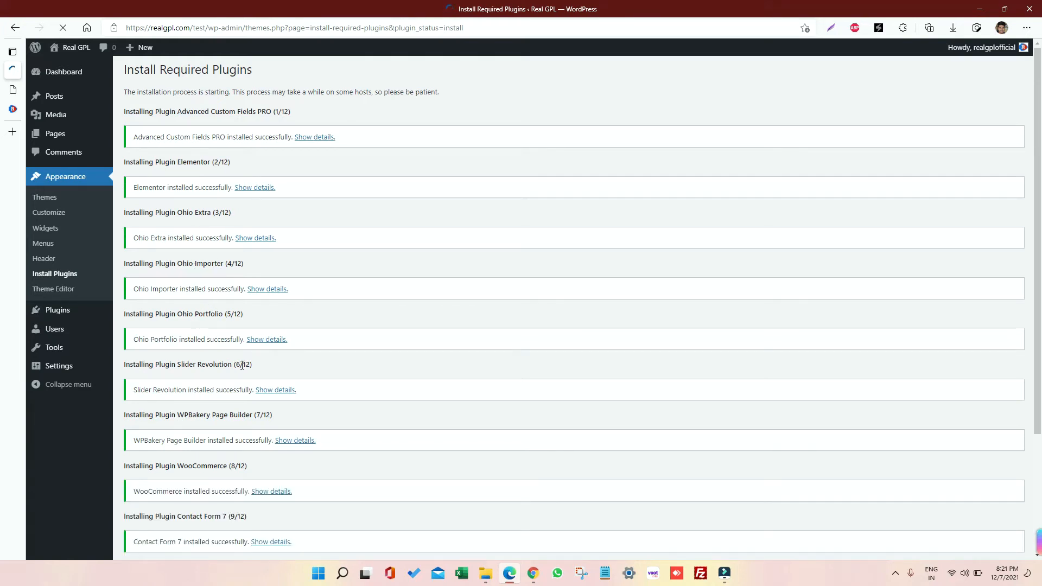
scroll(down, 3)
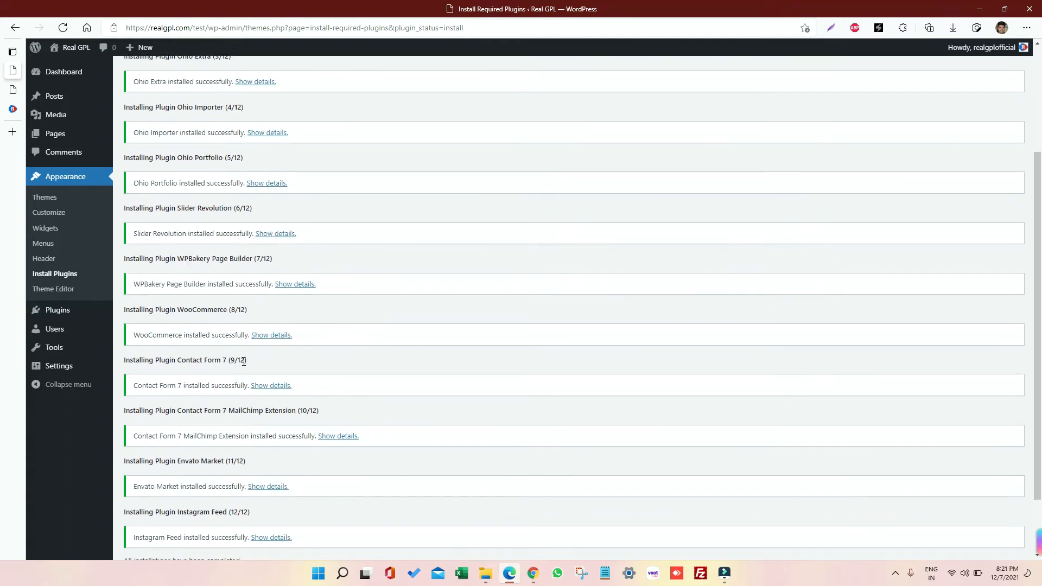
scroll(down, 3)
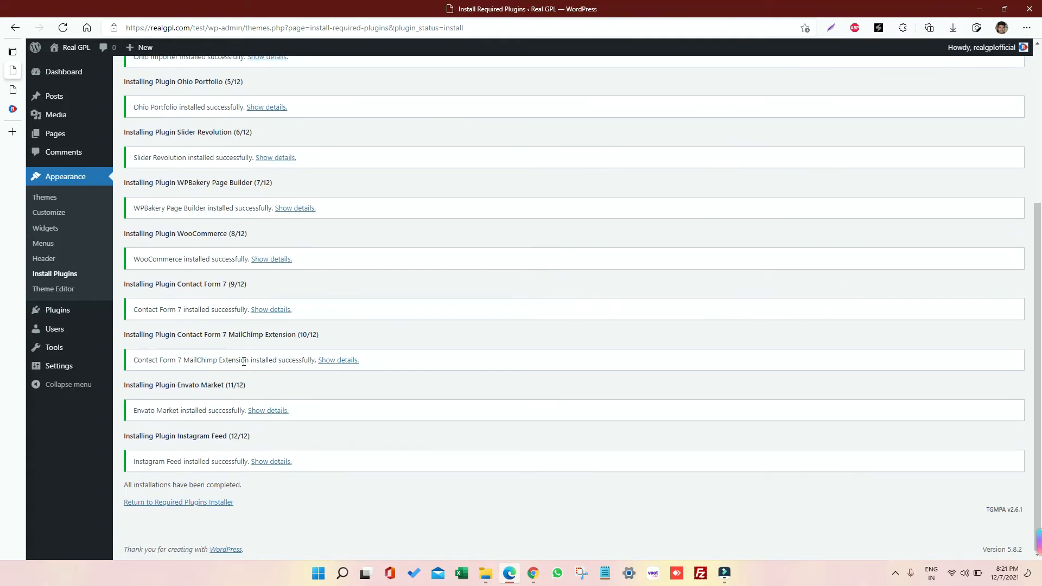
scroll(up, 3)
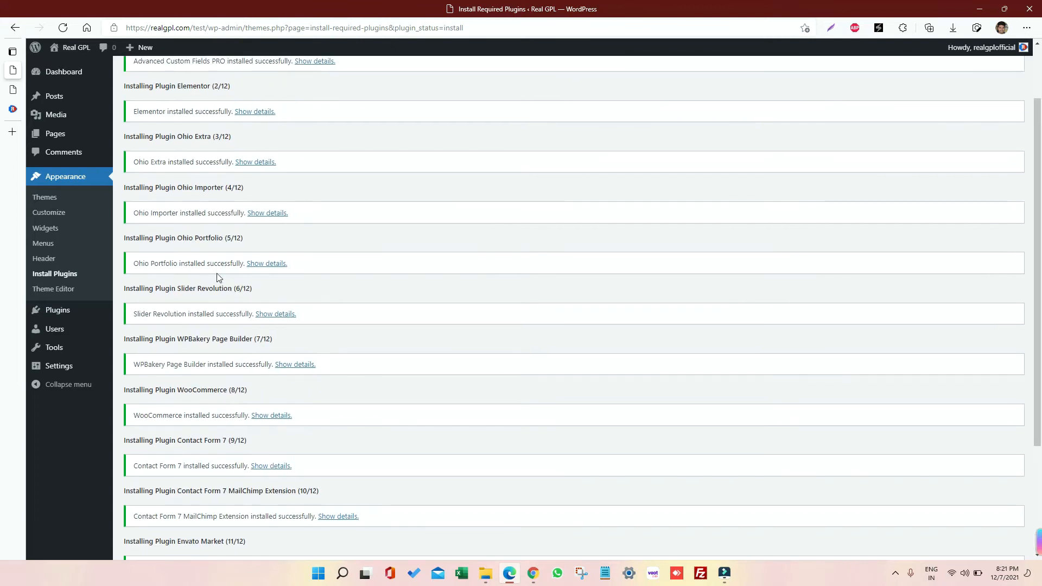
click(55, 273)
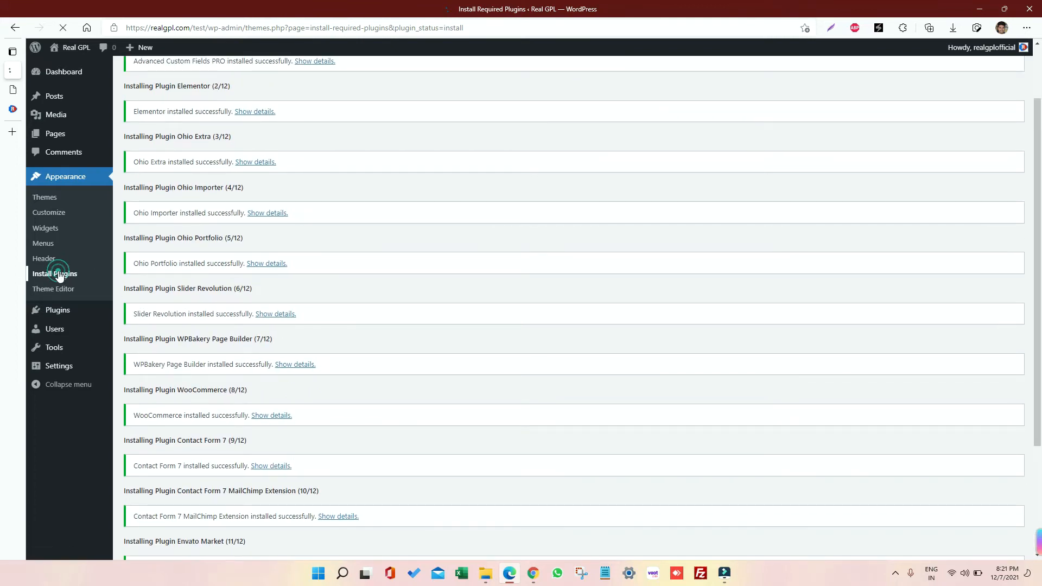
Bulk-activate all twelve installed plugins, launching the WooCommerce setup wizard
click(54, 273)
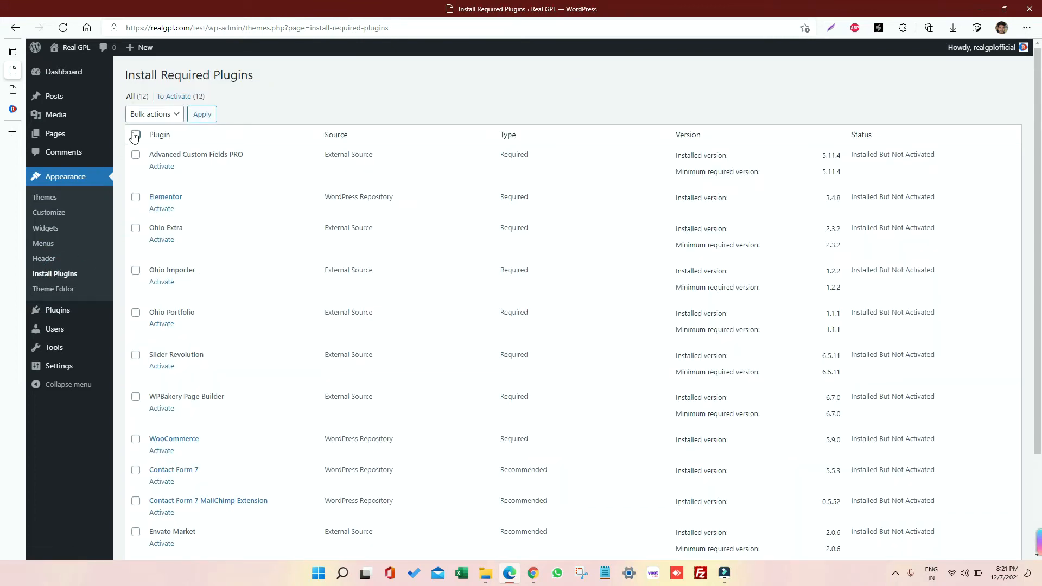
click(135, 136)
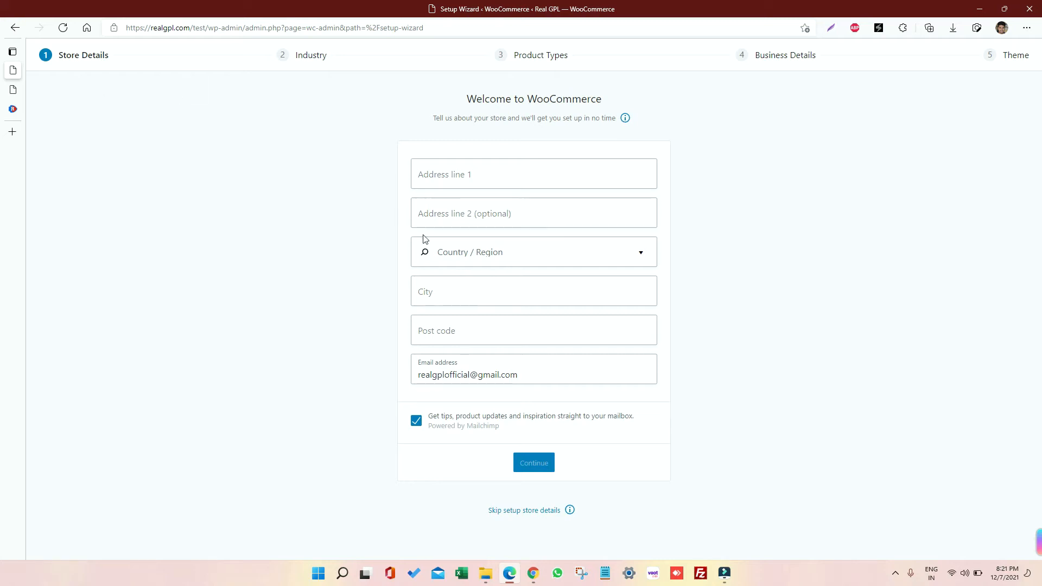
mouse_move(523, 514)
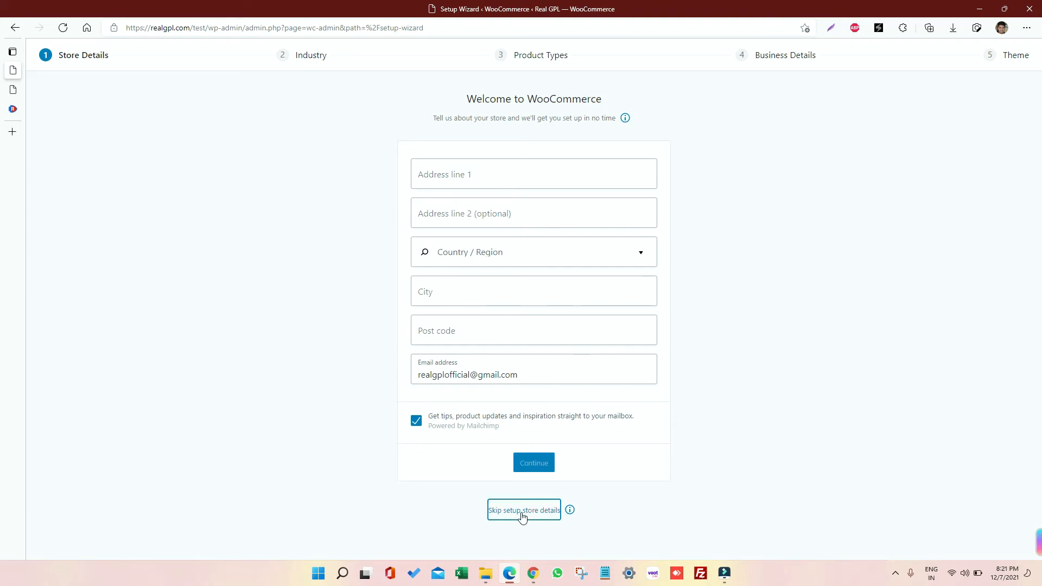
Skip WooCommerce store details, decline usage tracking and dismiss the welcome tour
click(525, 510)
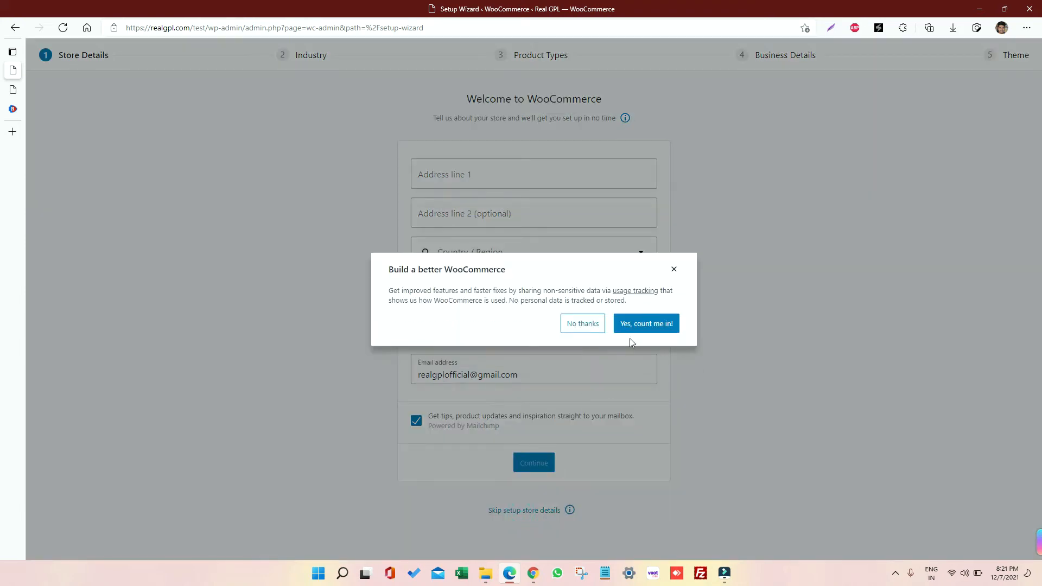
click(582, 324)
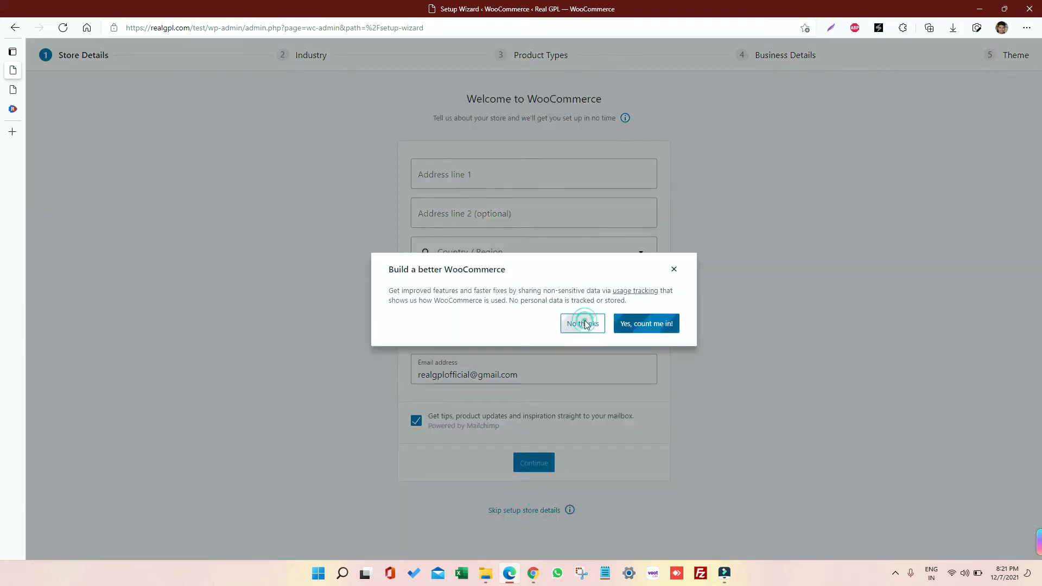
click(582, 323)
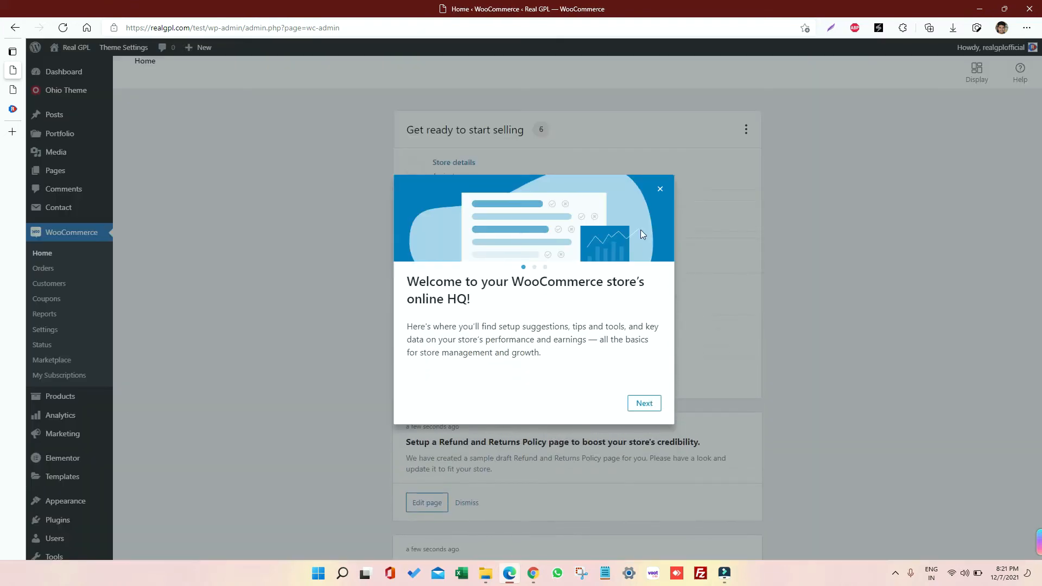
click(660, 189)
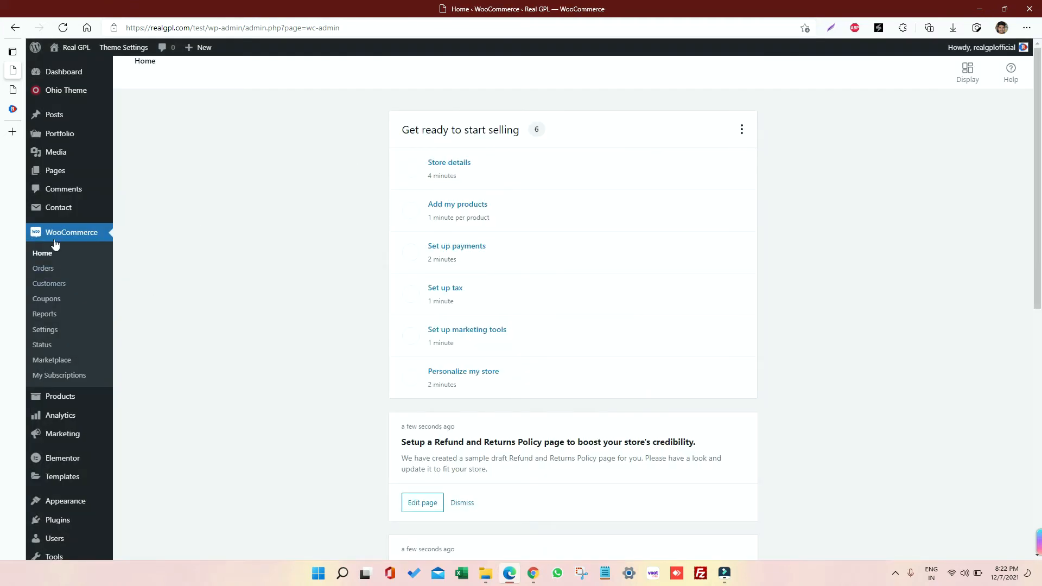
mouse_move(65, 90)
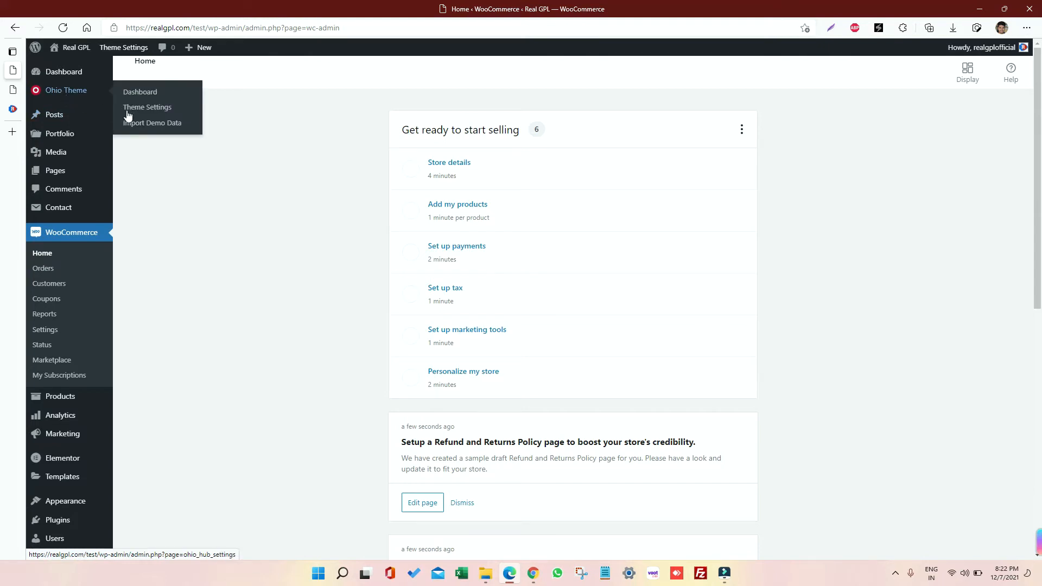
click(152, 123)
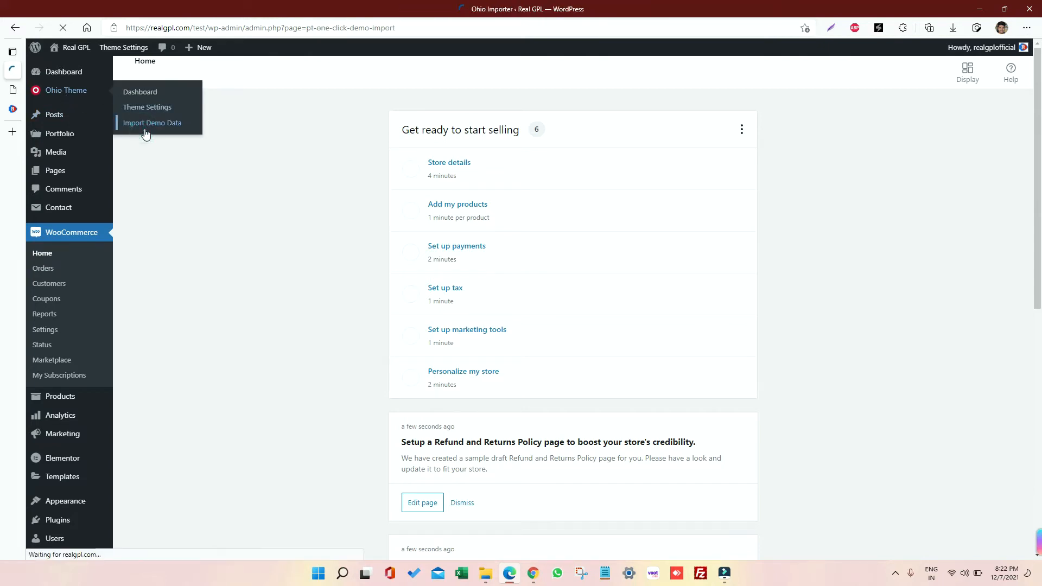
click(151, 123)
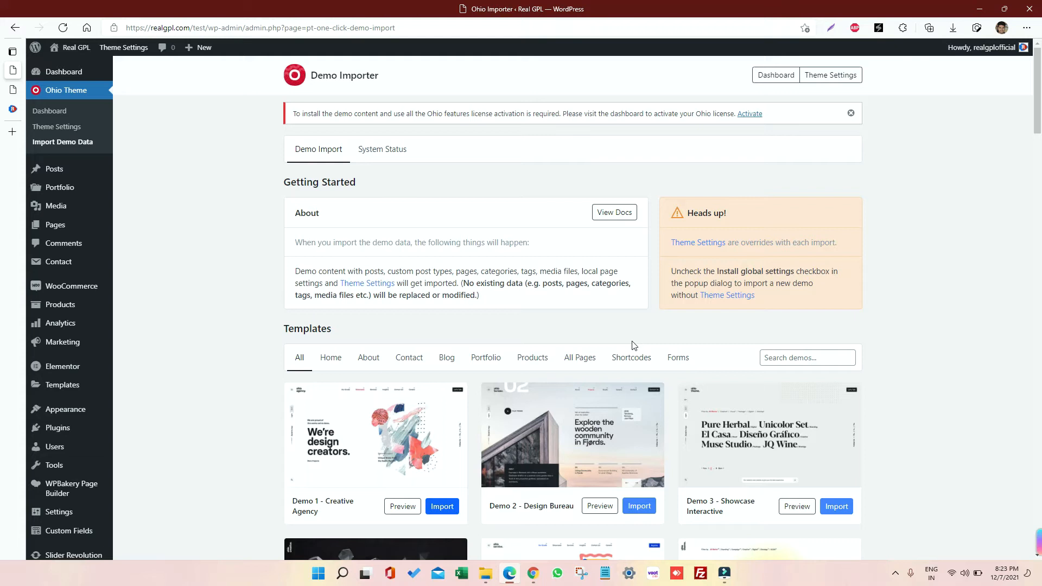
scroll(down, 3)
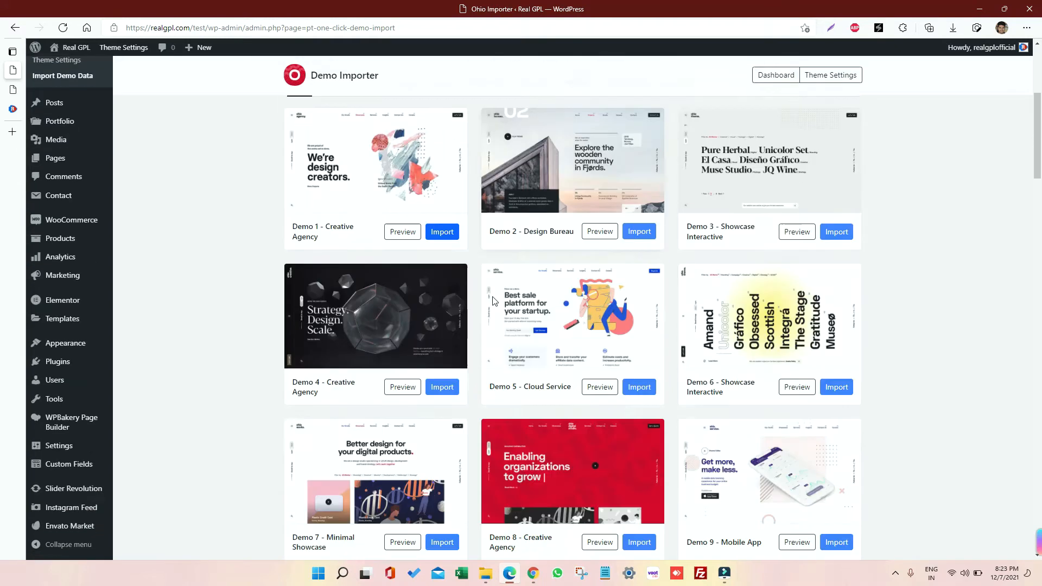
scroll(down, 3)
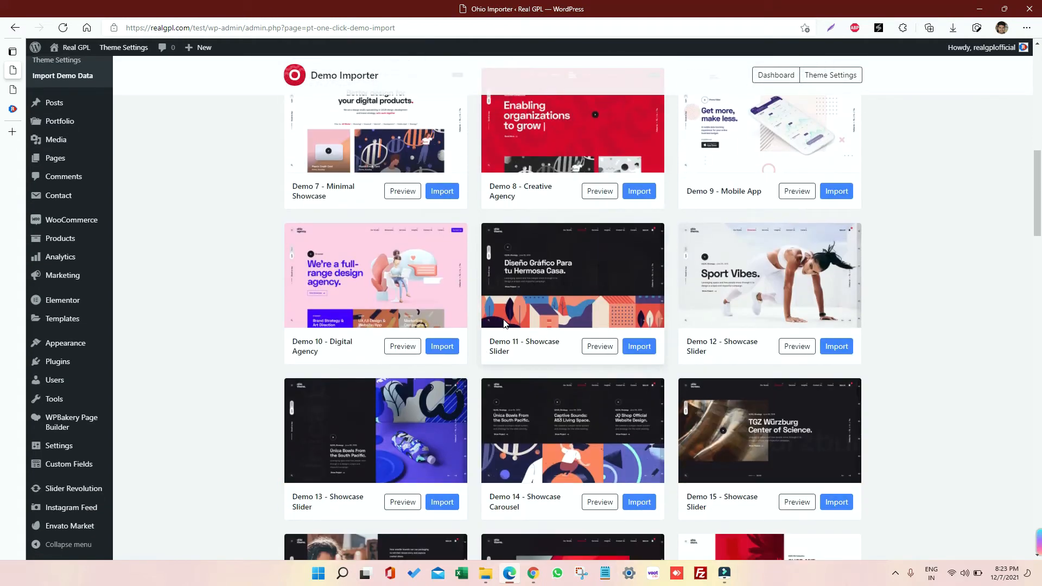
scroll(up, 3)
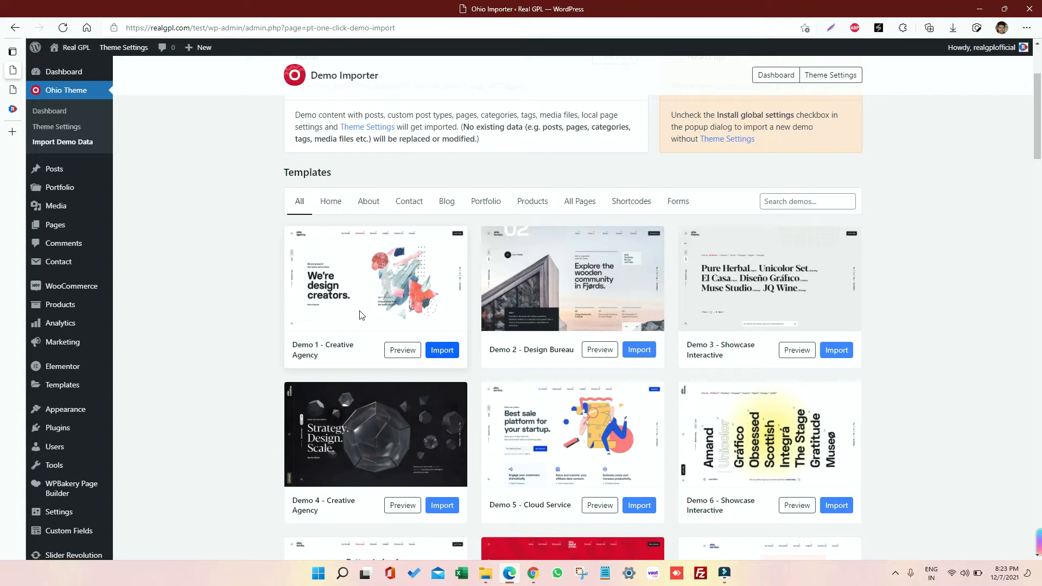
mouse_move(327, 356)
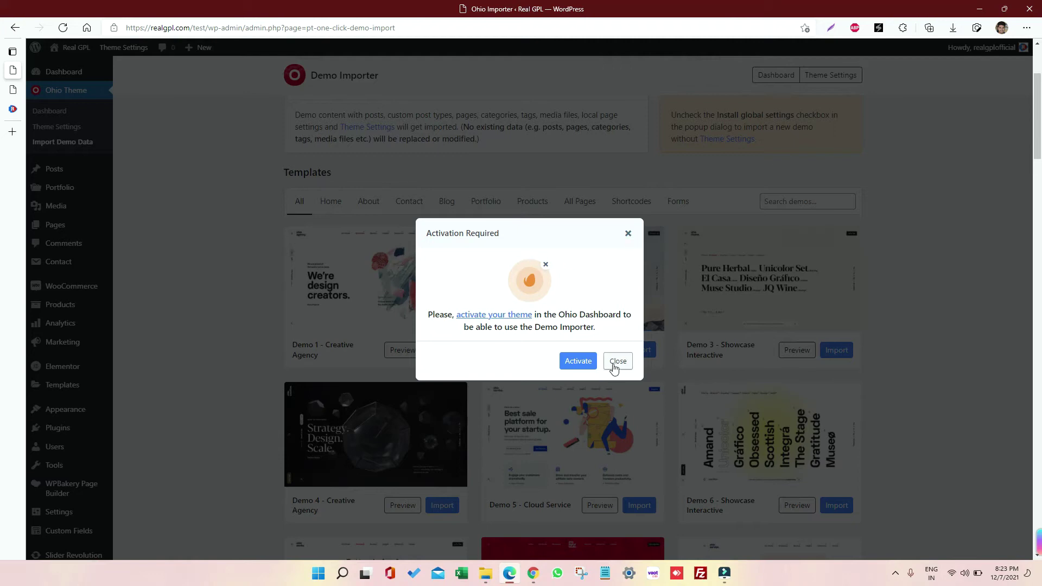
click(618, 362)
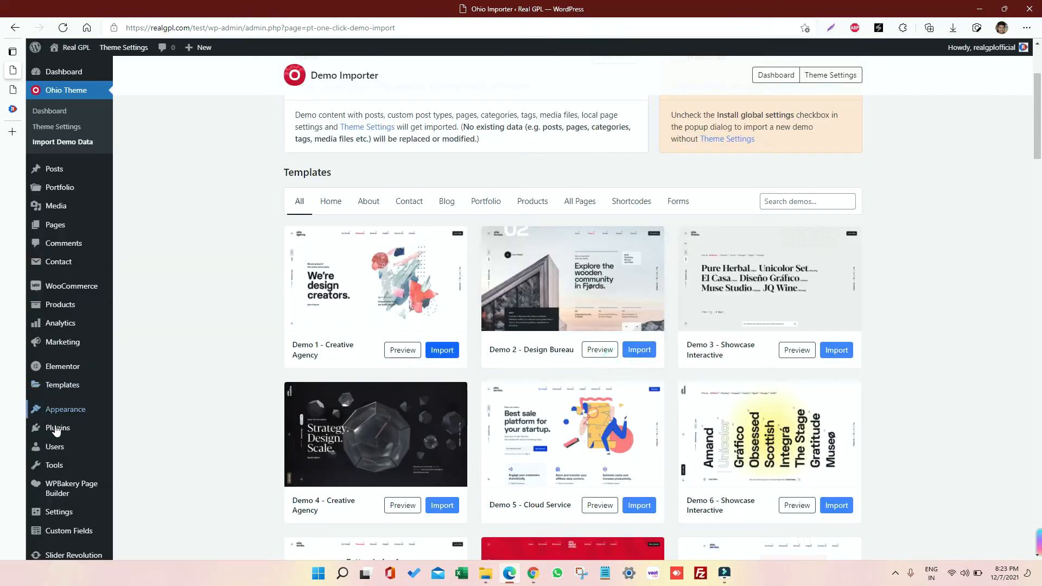
Go to Installed Plugins > Add New and bring up the zip upload form
click(56, 427)
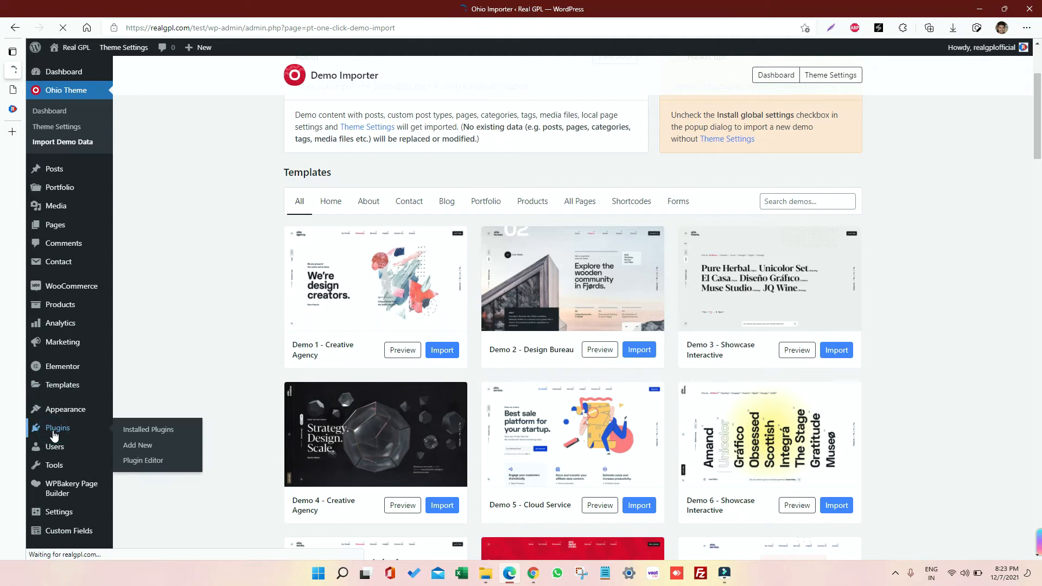
click(148, 430)
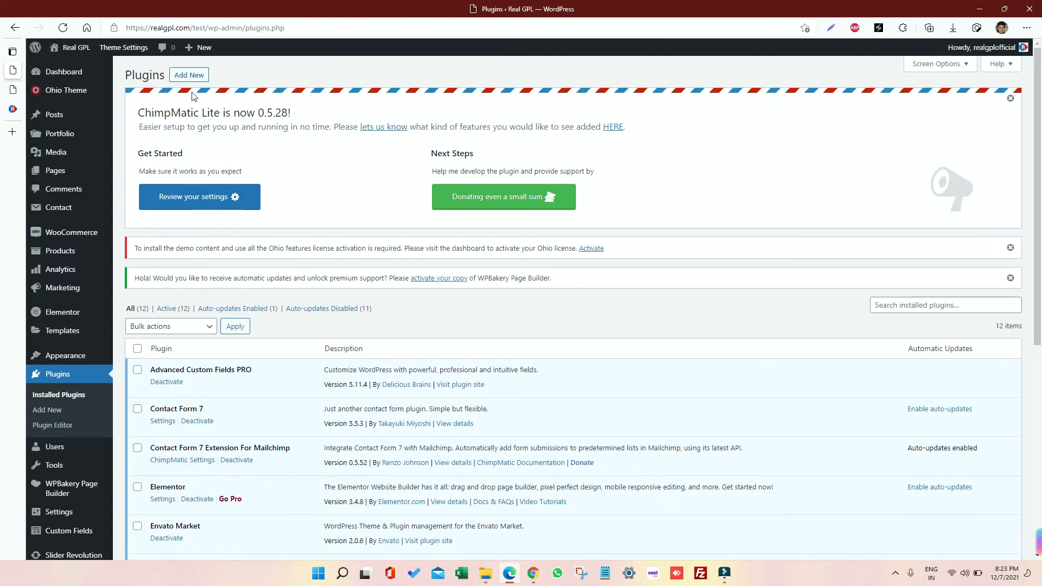
click(189, 75)
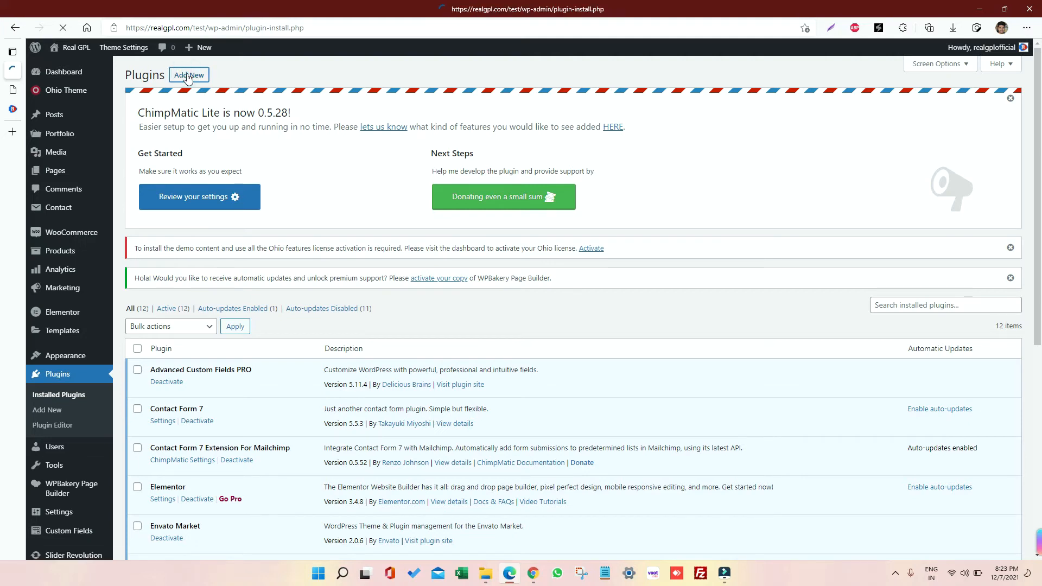
click(189, 74)
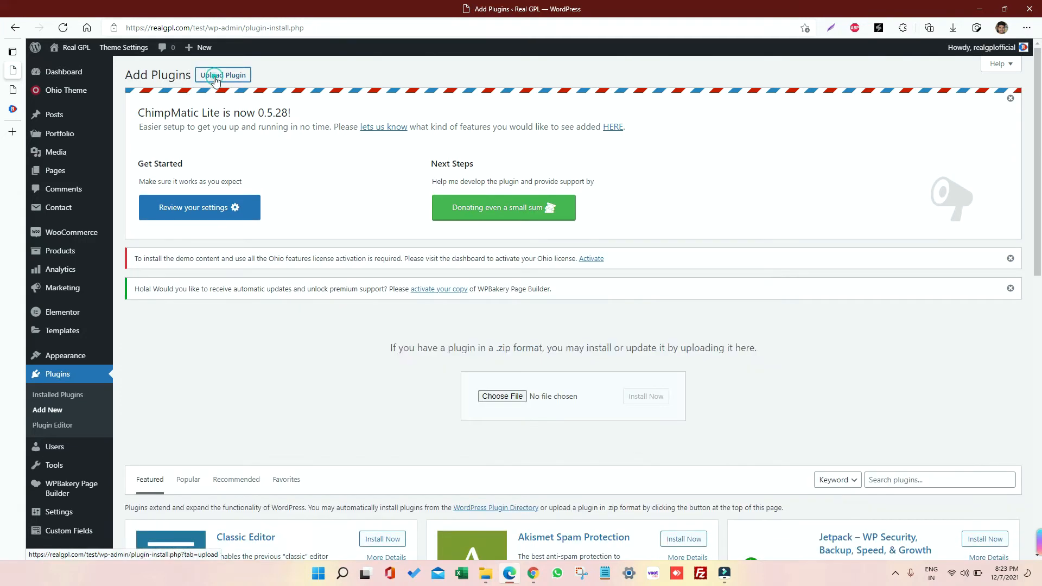
mouse_move(503, 399)
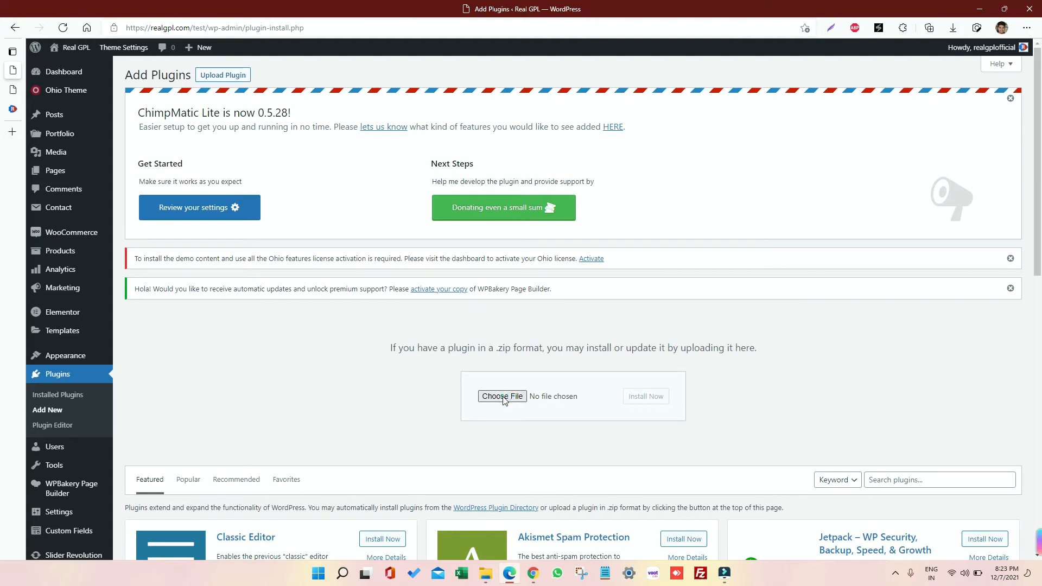
Upload ohio-extra-2.3.2.zip and replace the installed Ohio Extra with it, returning to Add Plugins
click(501, 396)
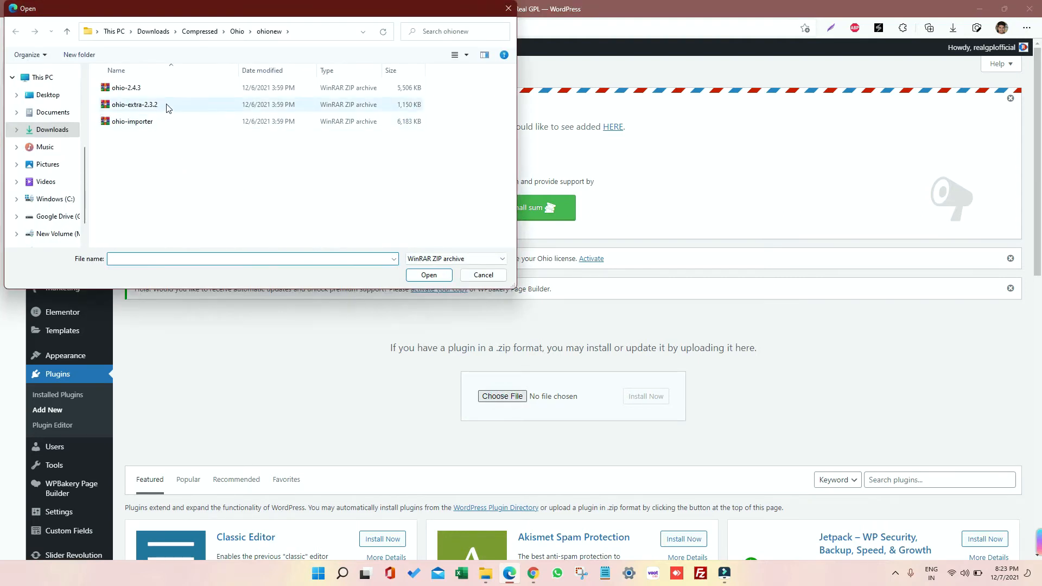
click(135, 104)
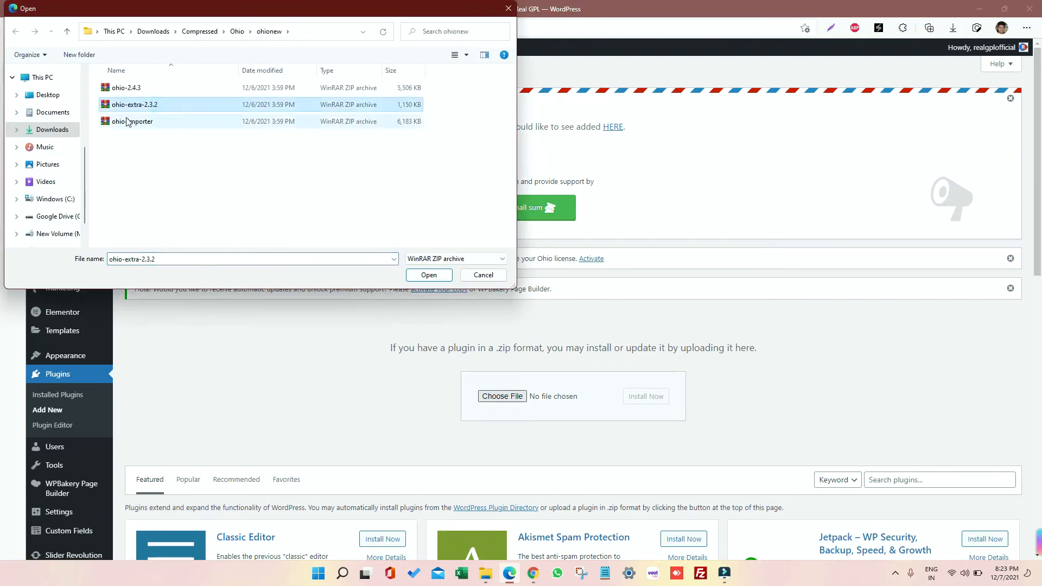
click(428, 275)
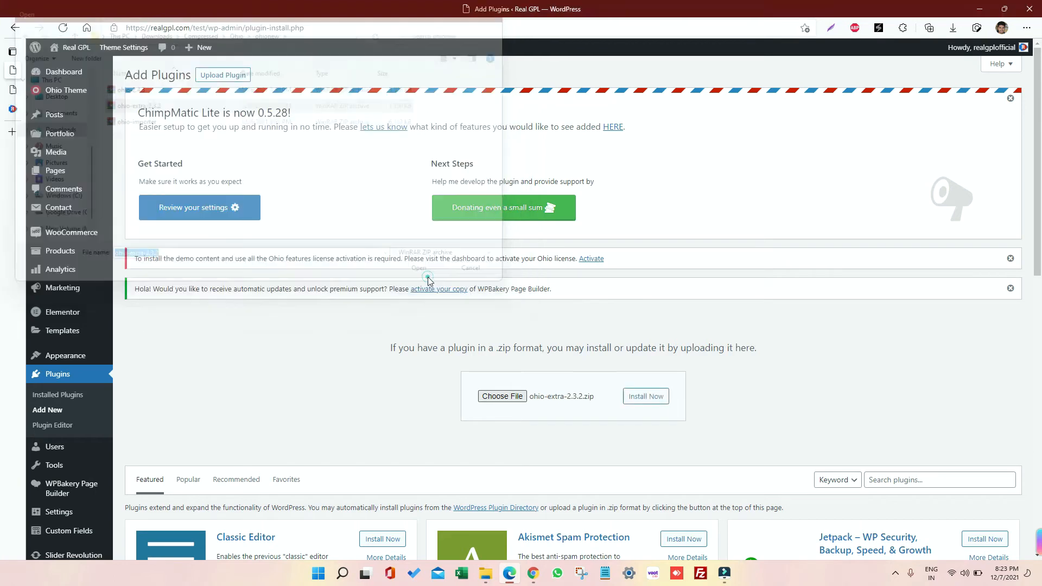
click(646, 396)
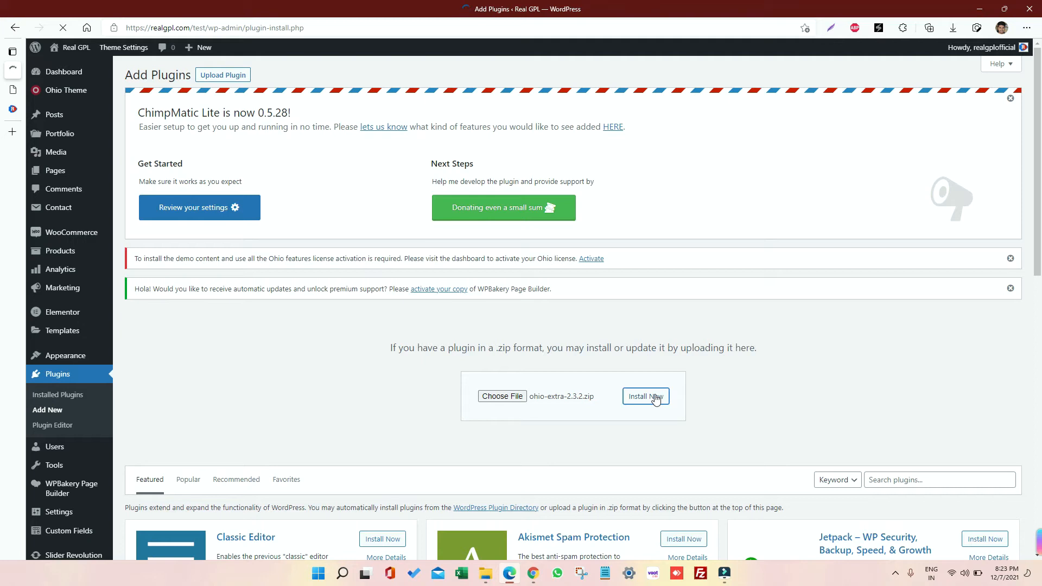
click(646, 396)
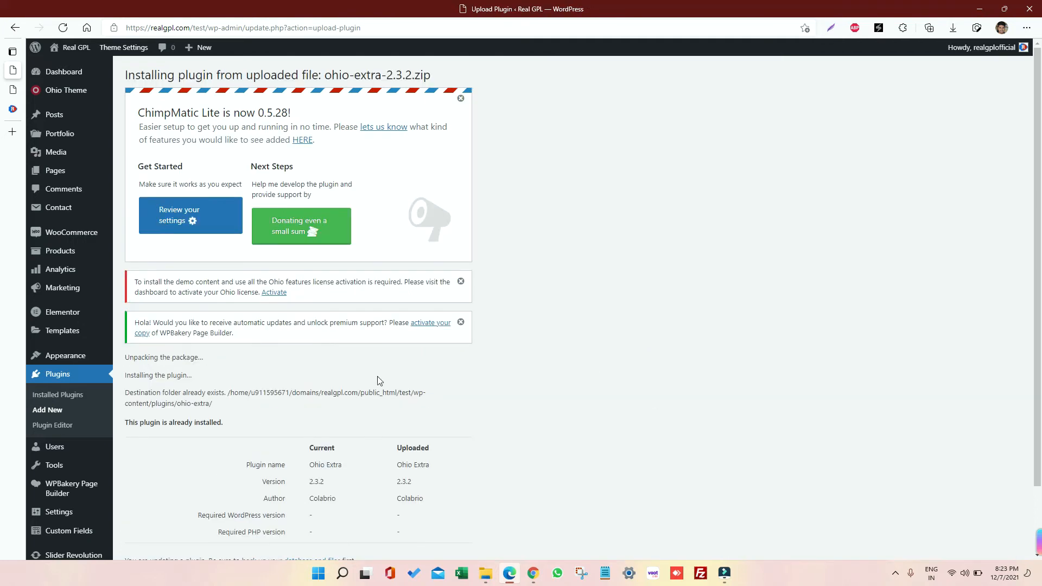
click(178, 510)
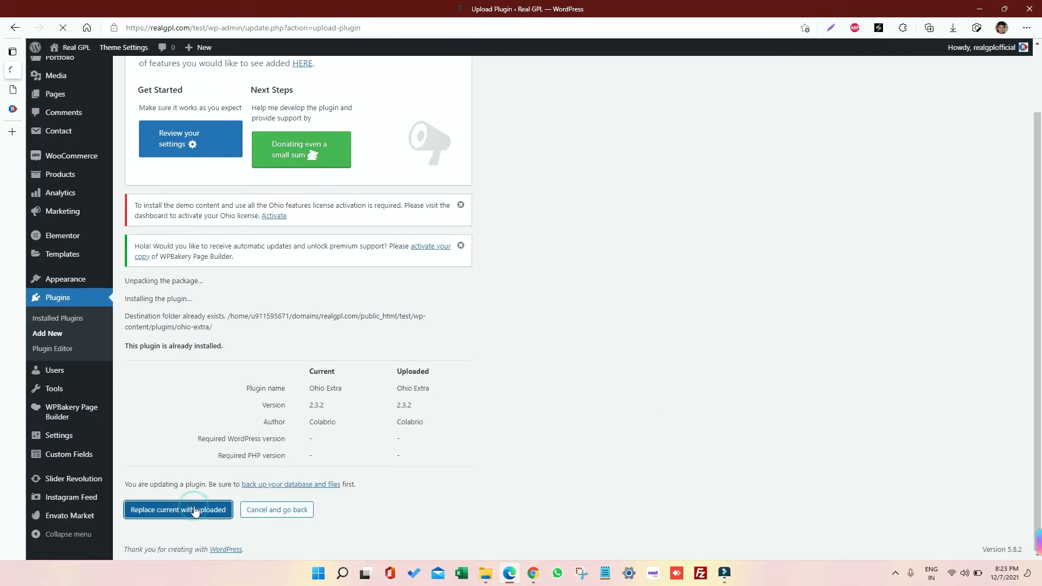
click(178, 510)
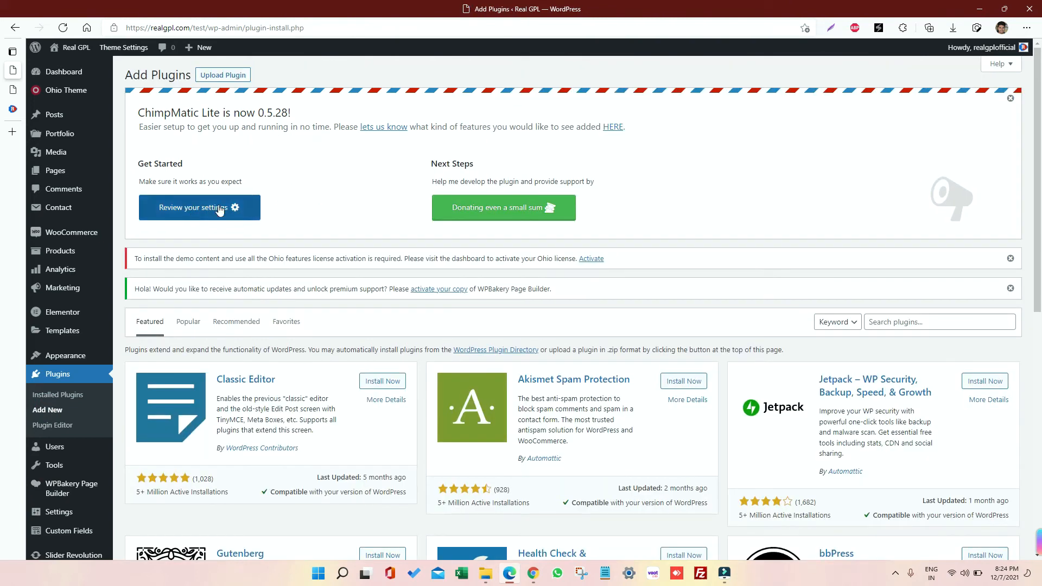
Upload ohio-importer.zip and replace the installed Ohio Importer 1.2.2 with it
click(223, 74)
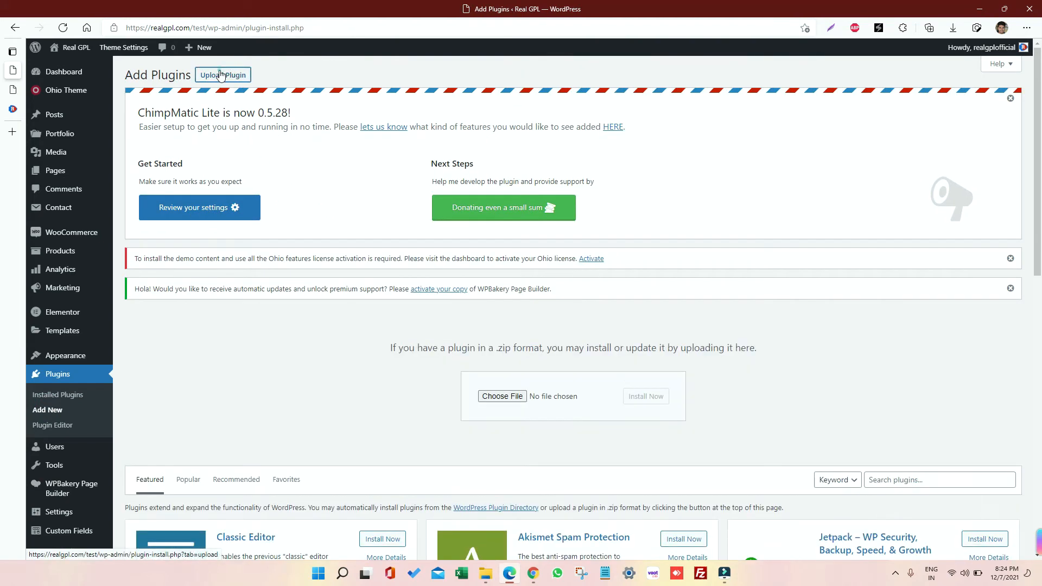
click(501, 397)
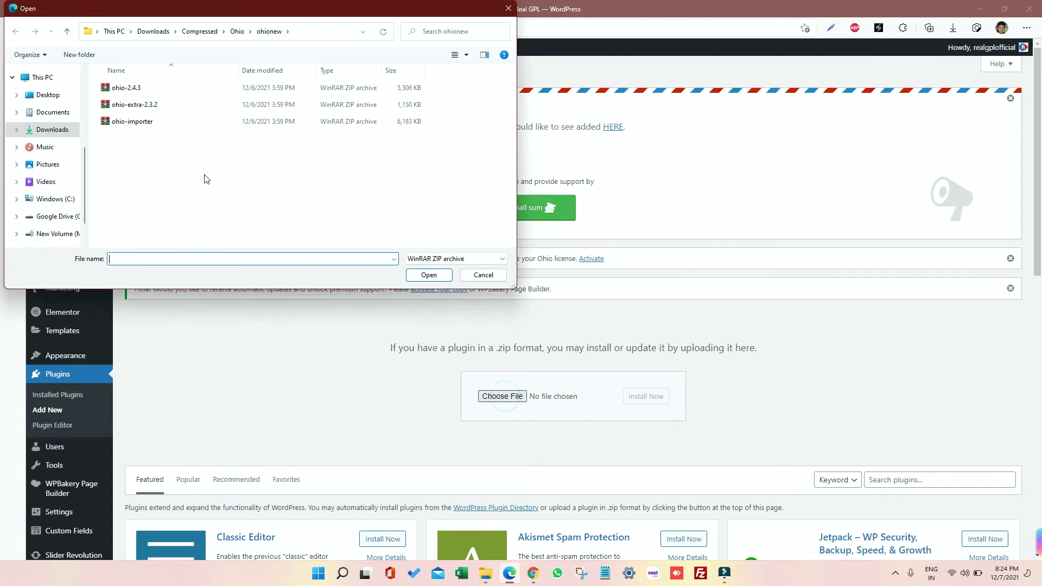
click(132, 122)
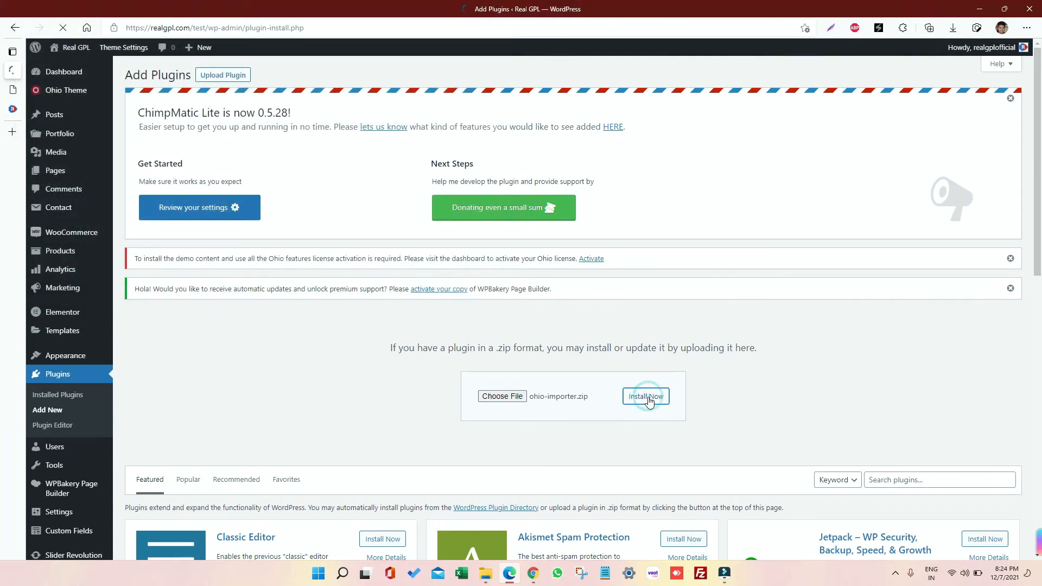
click(645, 396)
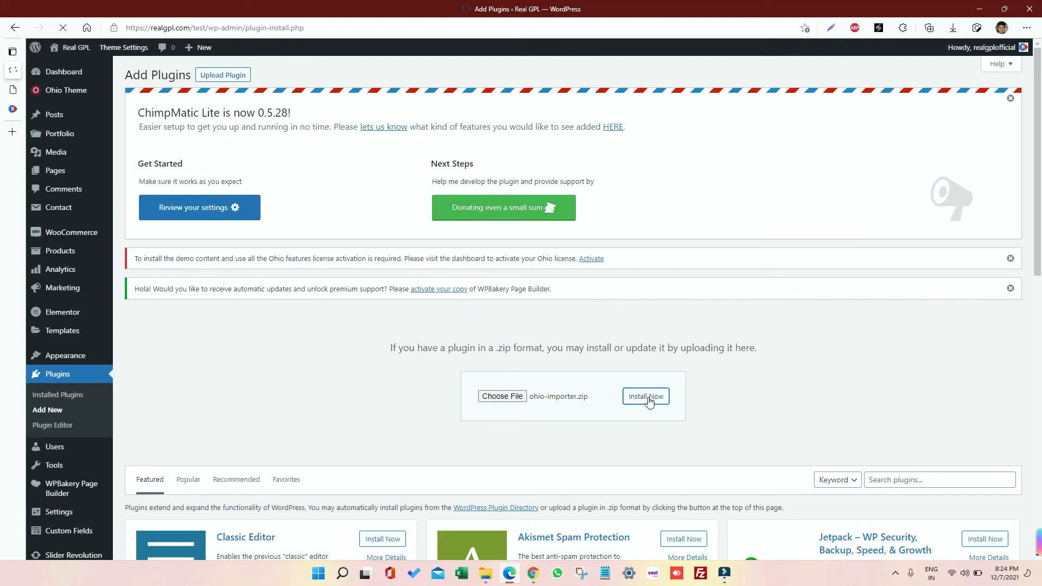
click(645, 396)
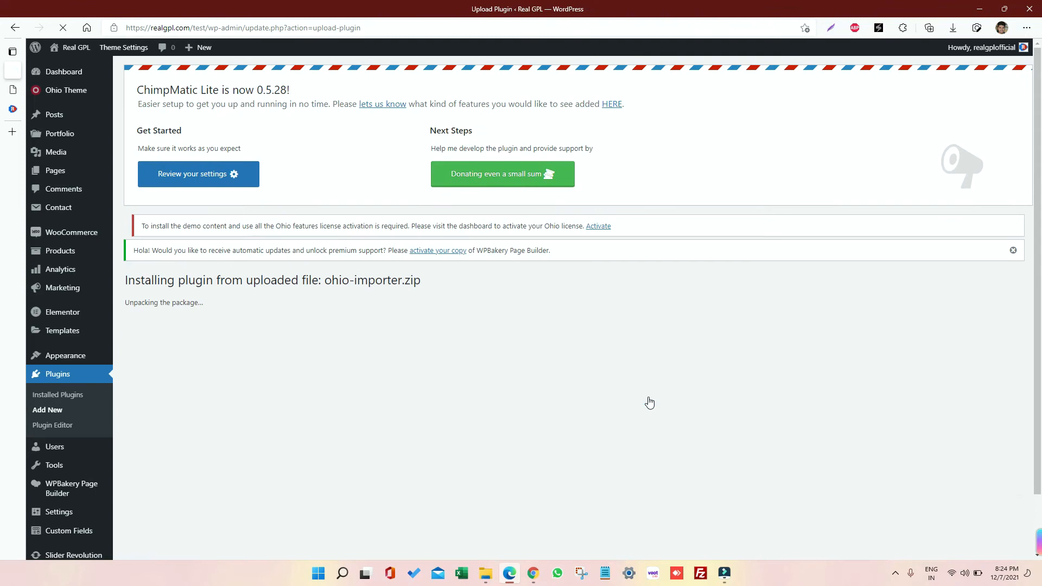
mouse_move(415, 310)
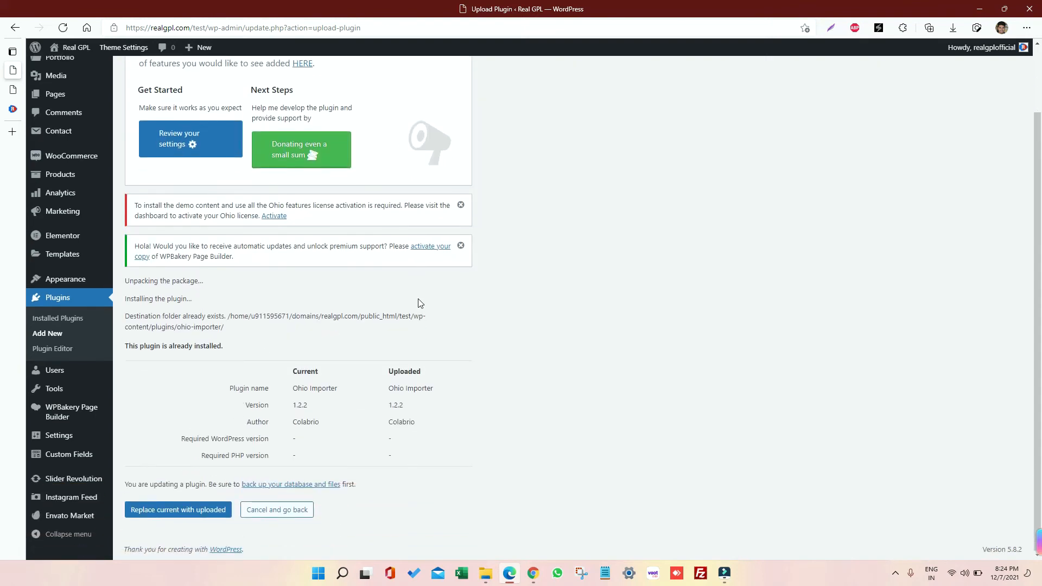
click(178, 511)
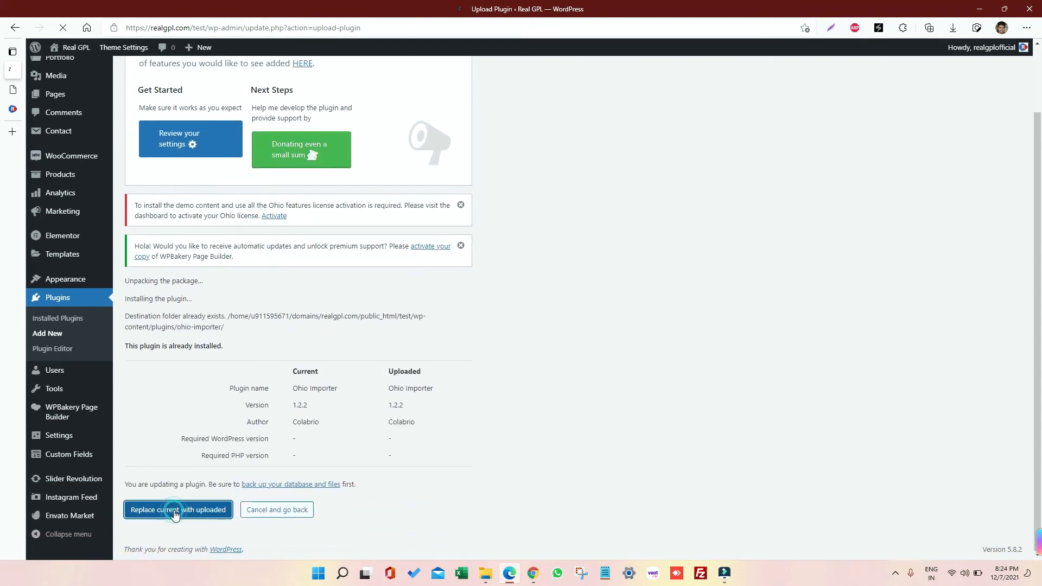
click(178, 510)
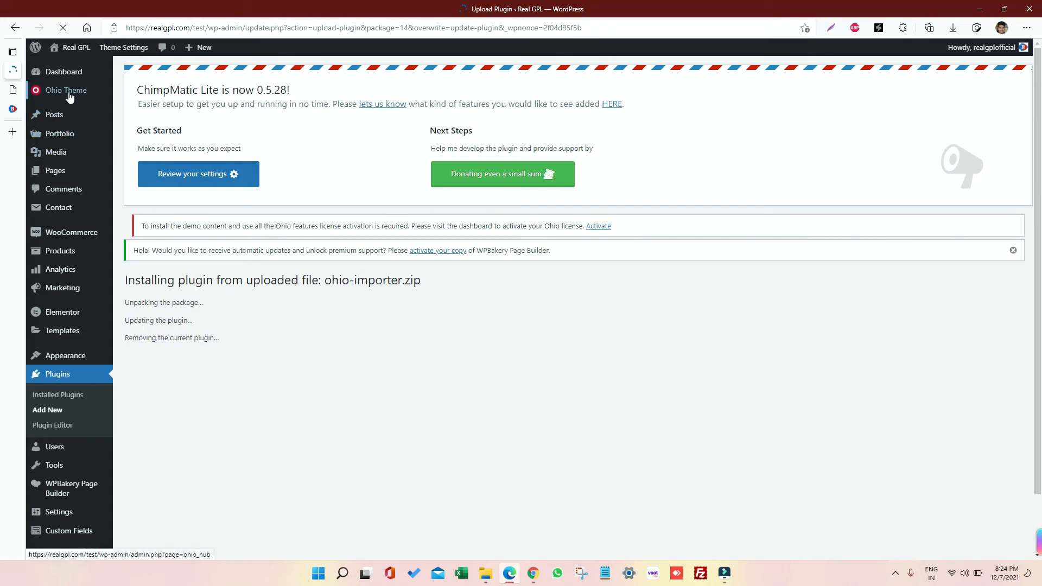
scroll(down, 3)
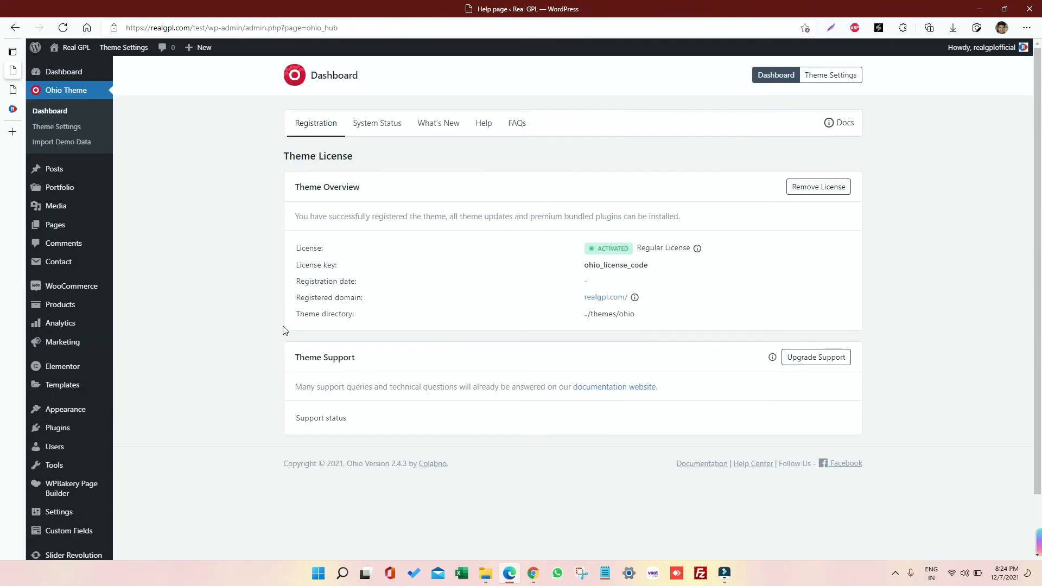
mouse_move(324, 251)
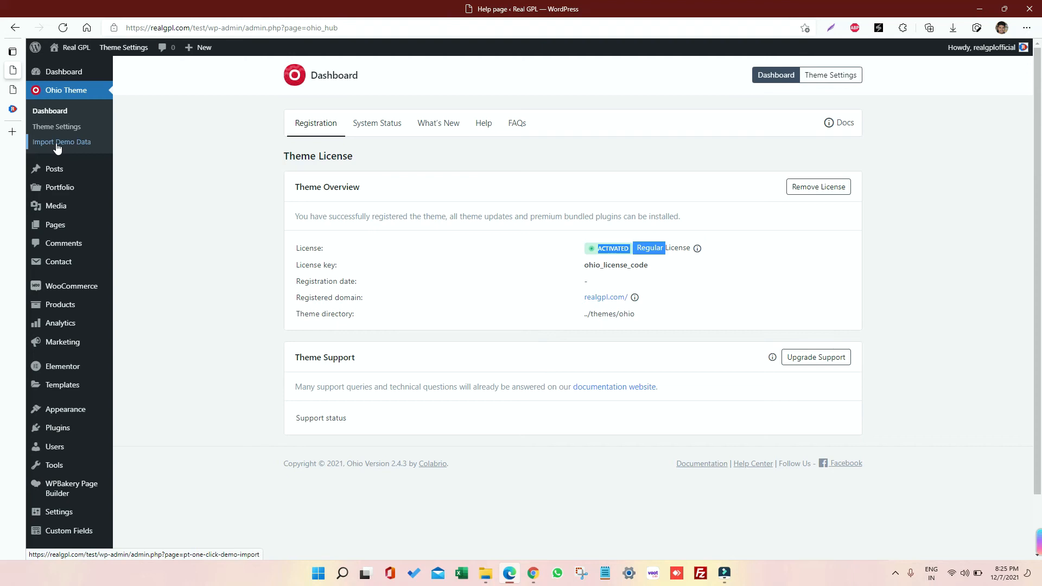
From Ohio's Import Demo Data screen, launch the Demo 1 - Creative Agency import for Elementor
click(62, 141)
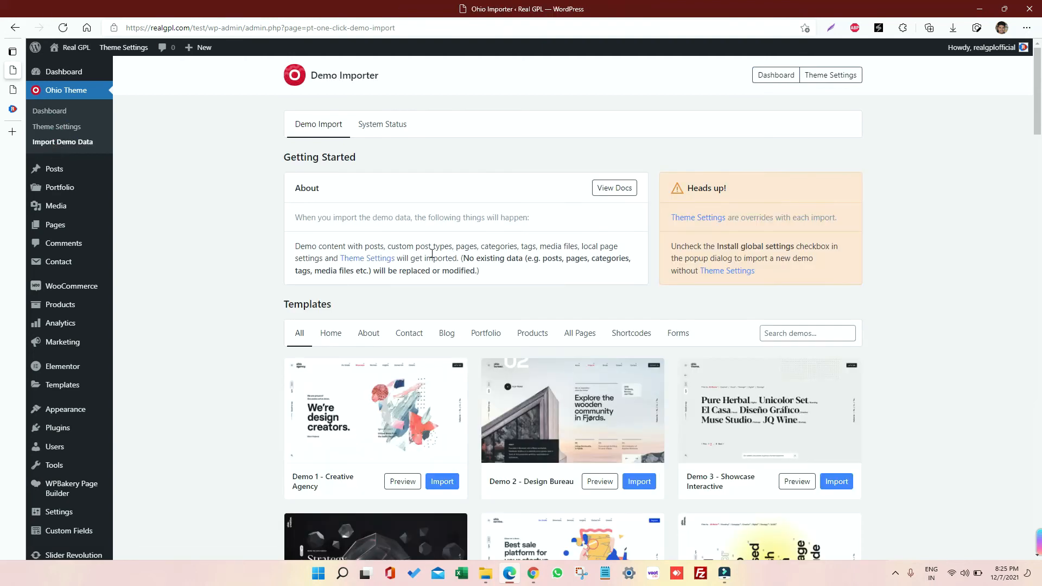
mouse_move(440, 257)
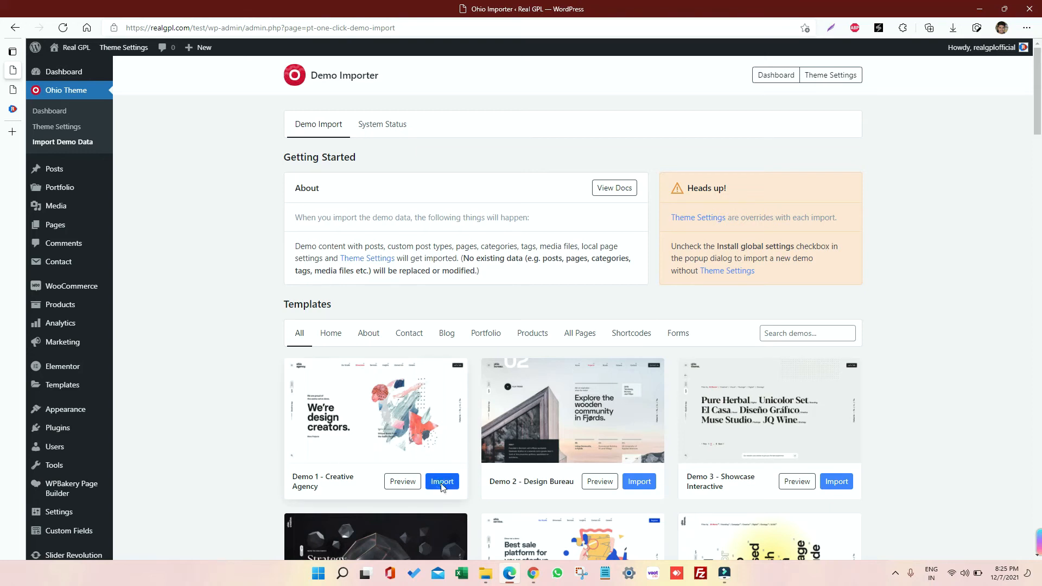
click(442, 482)
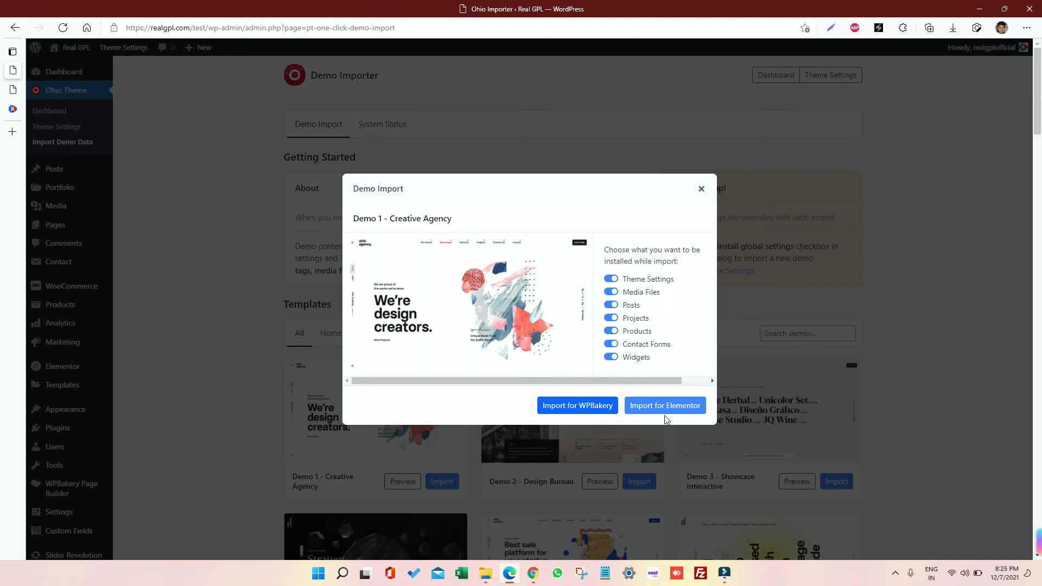
click(665, 406)
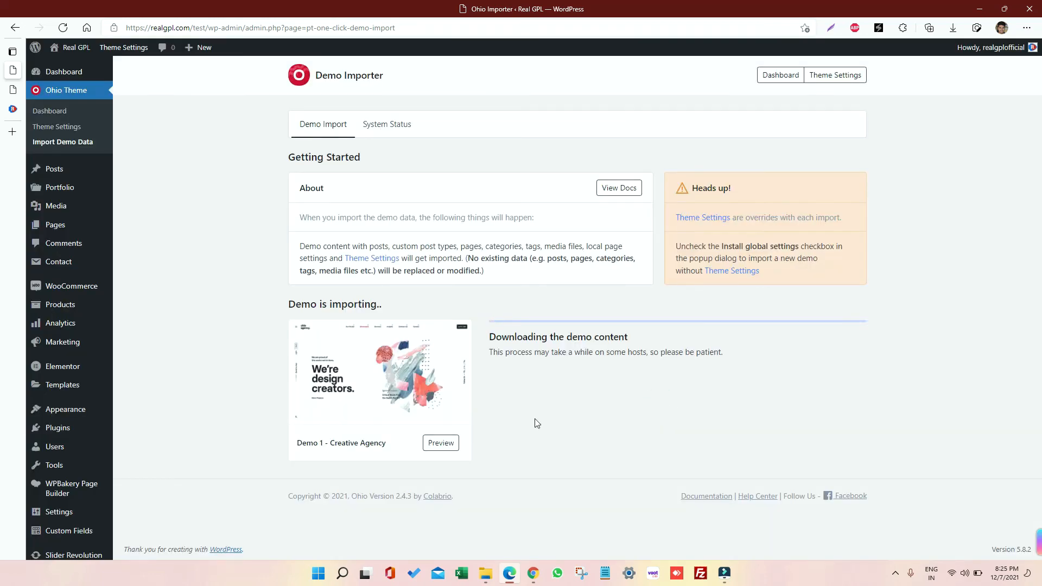
mouse_move(511, 363)
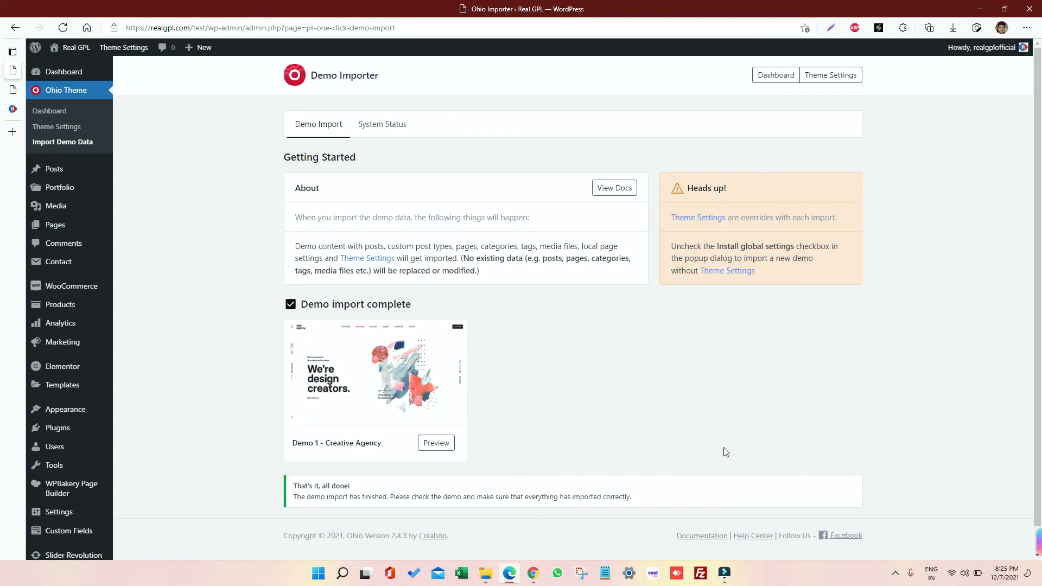
mouse_move(614, 387)
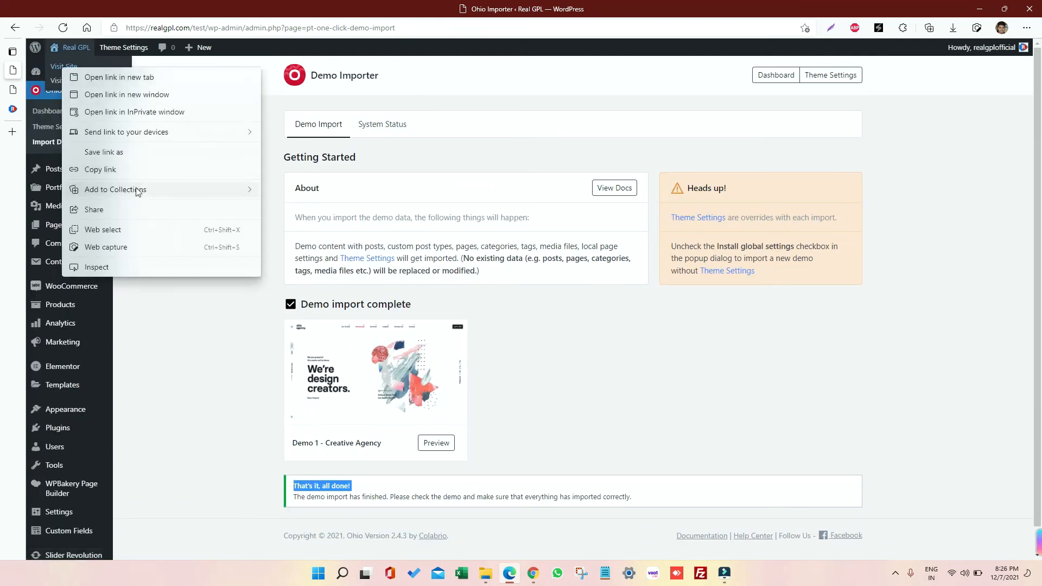
click(63, 65)
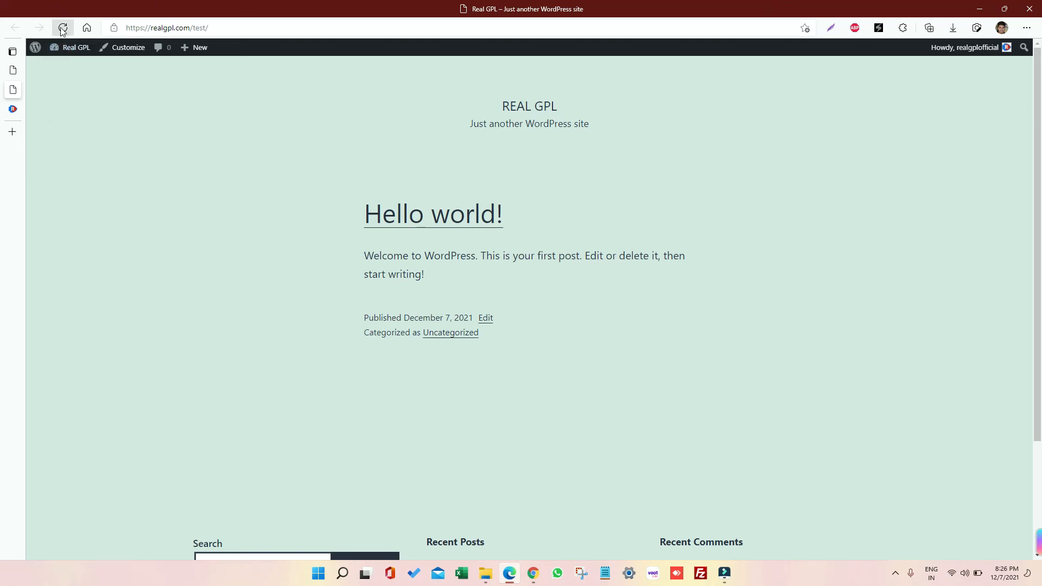
click(61, 28)
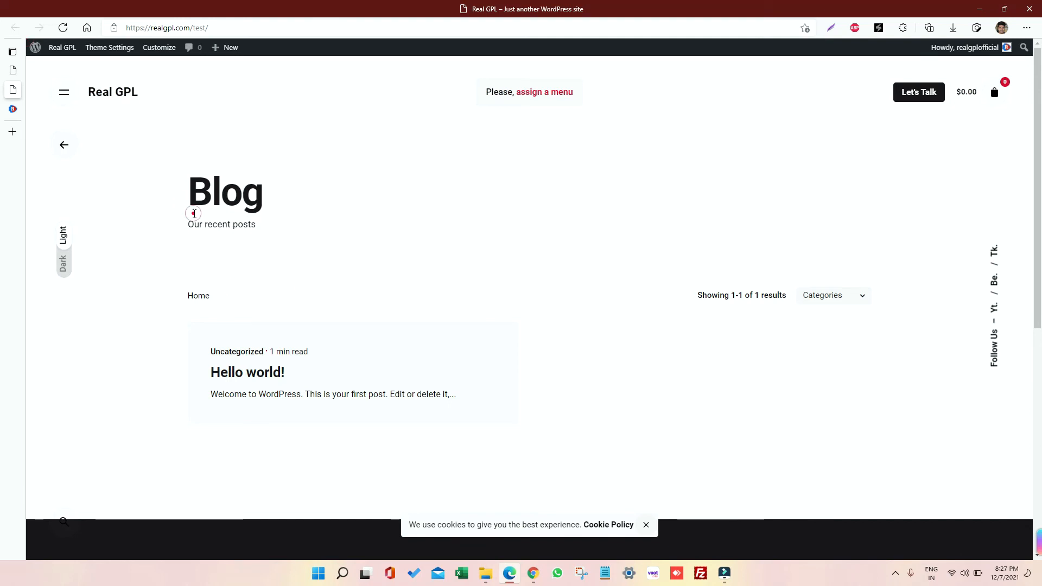
scroll(down, 3)
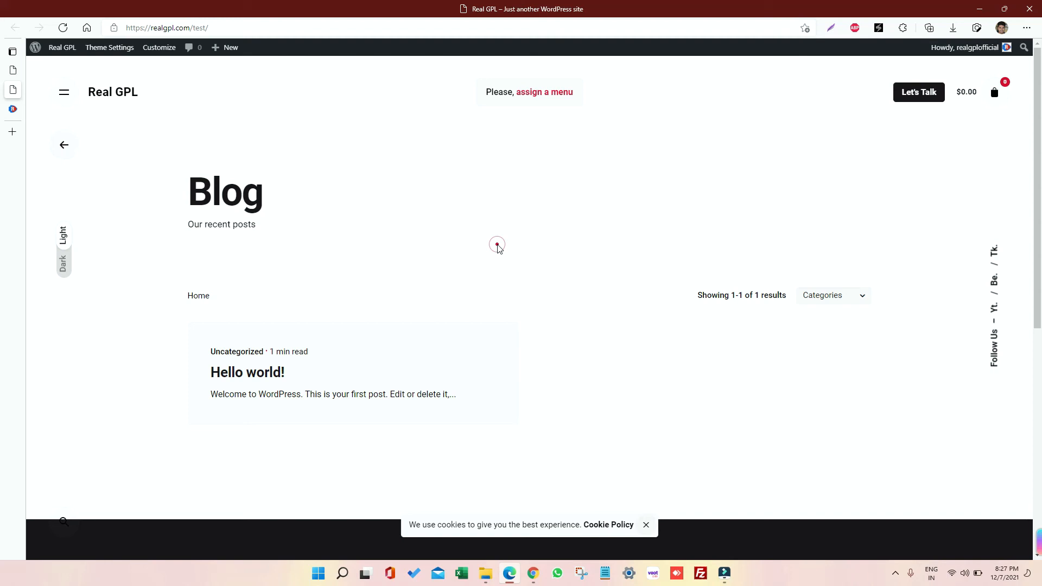
mouse_move(321, 148)
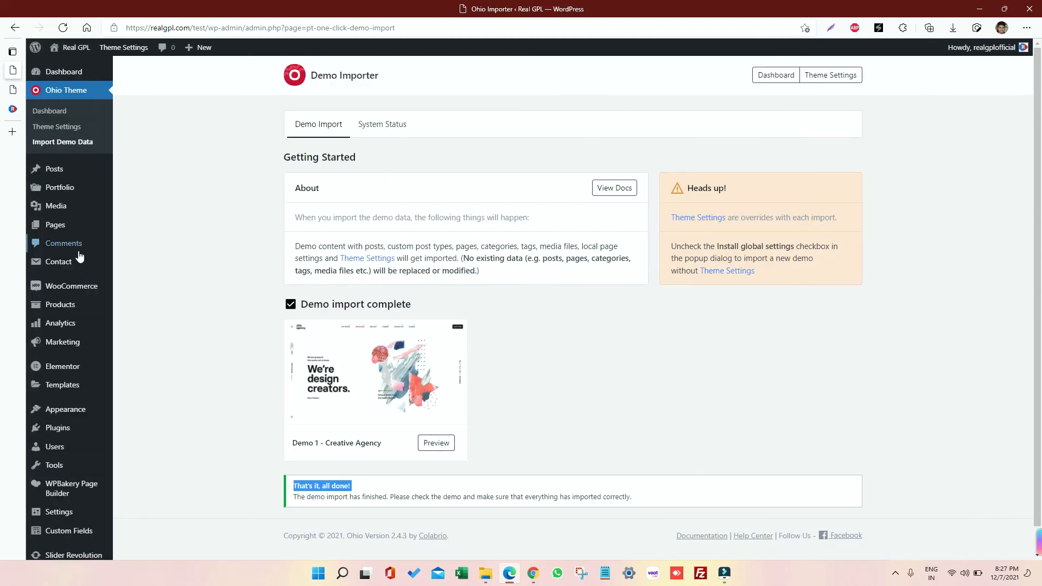
In Reading Settings, set Demo 1: Creative Agency as the static homepage and save the change
scroll(down, 3)
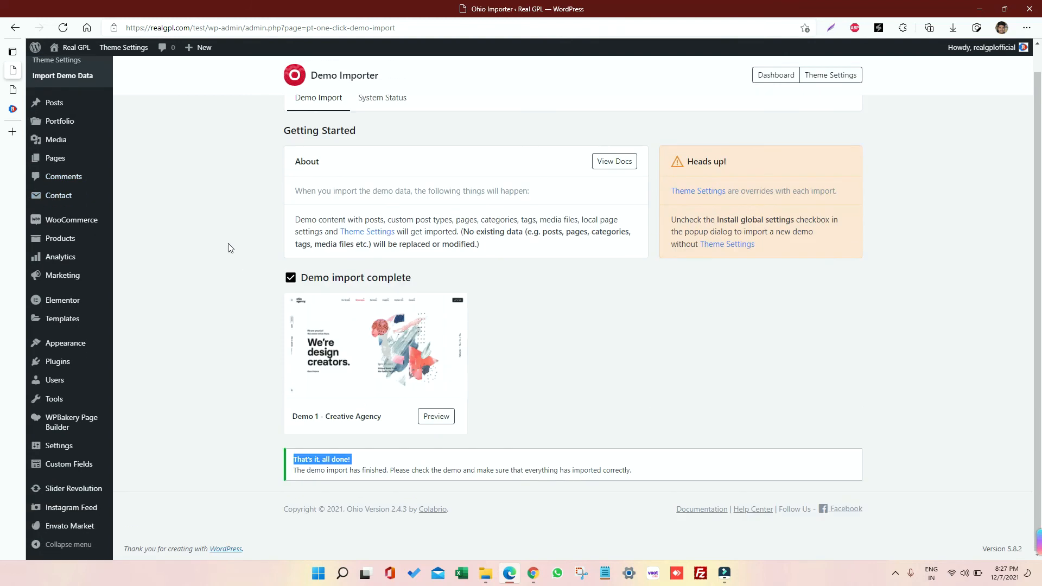
mouse_move(62, 319)
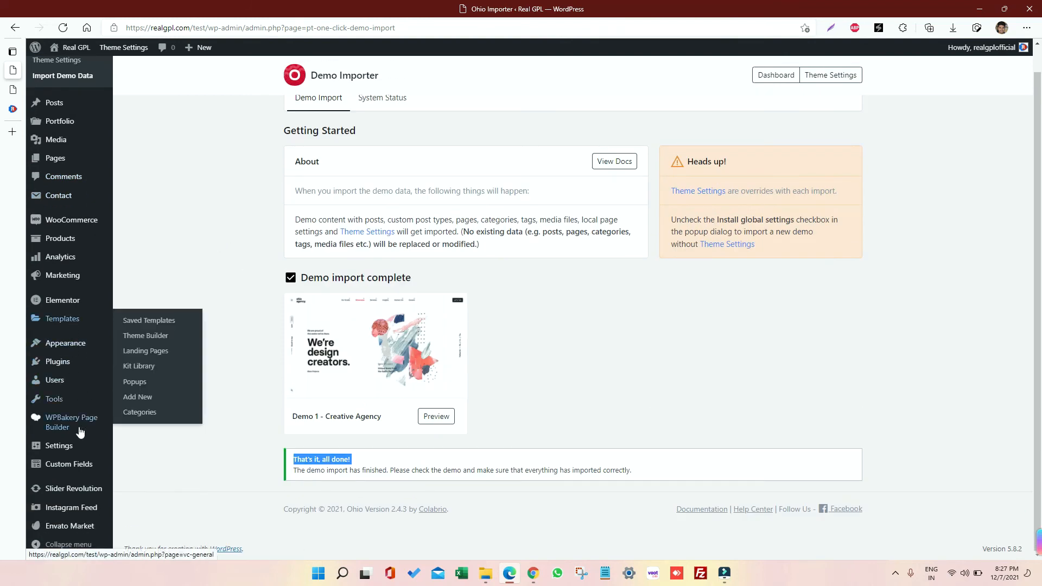
mouse_move(58, 445)
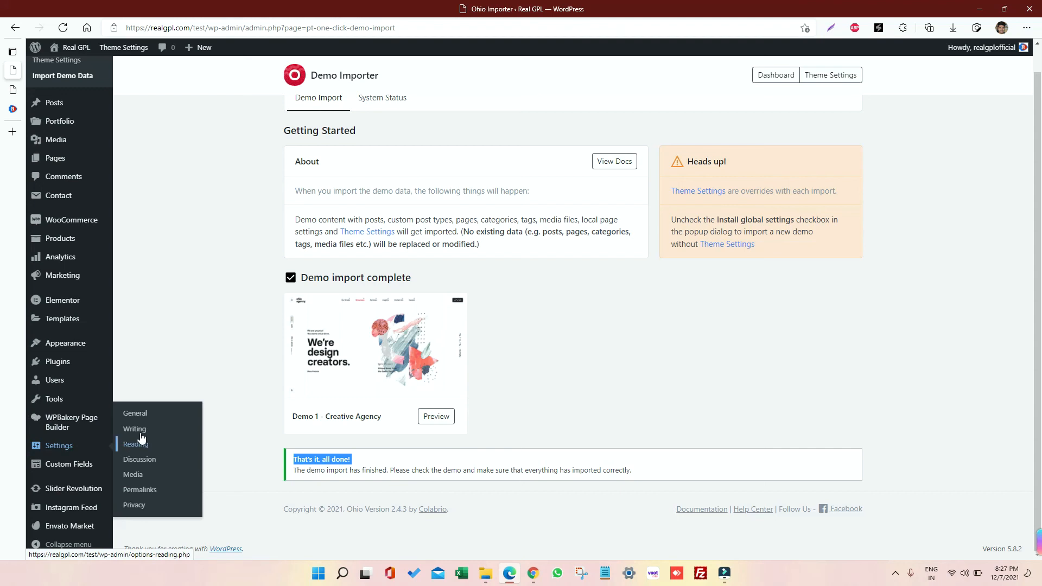
click(135, 444)
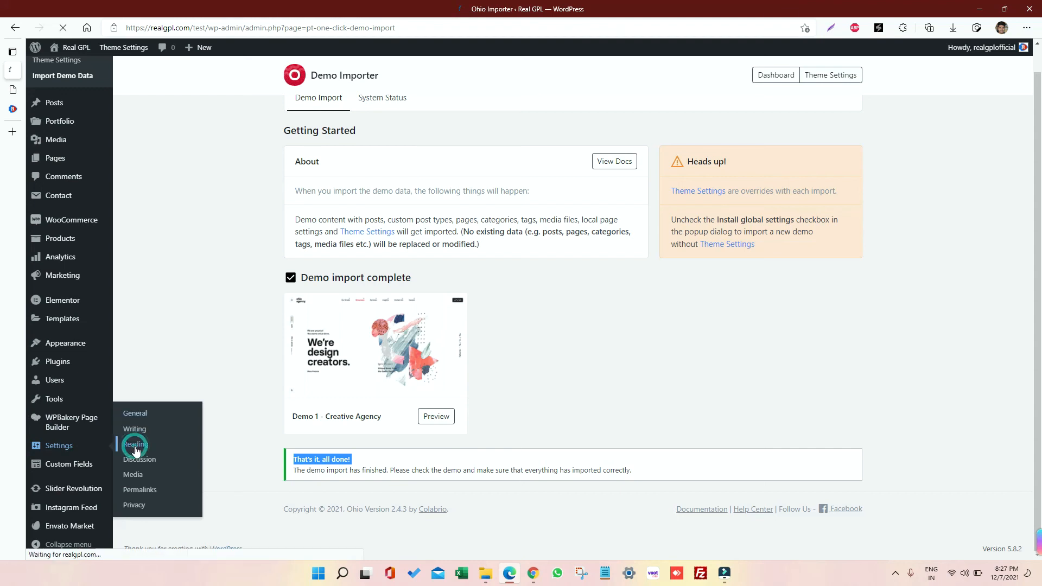
click(134, 444)
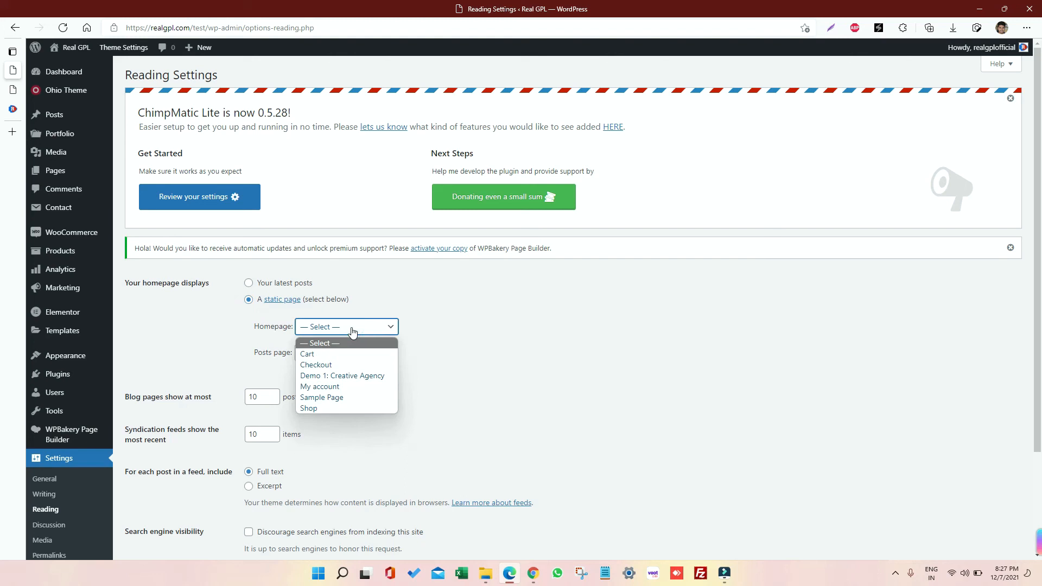
click(342, 376)
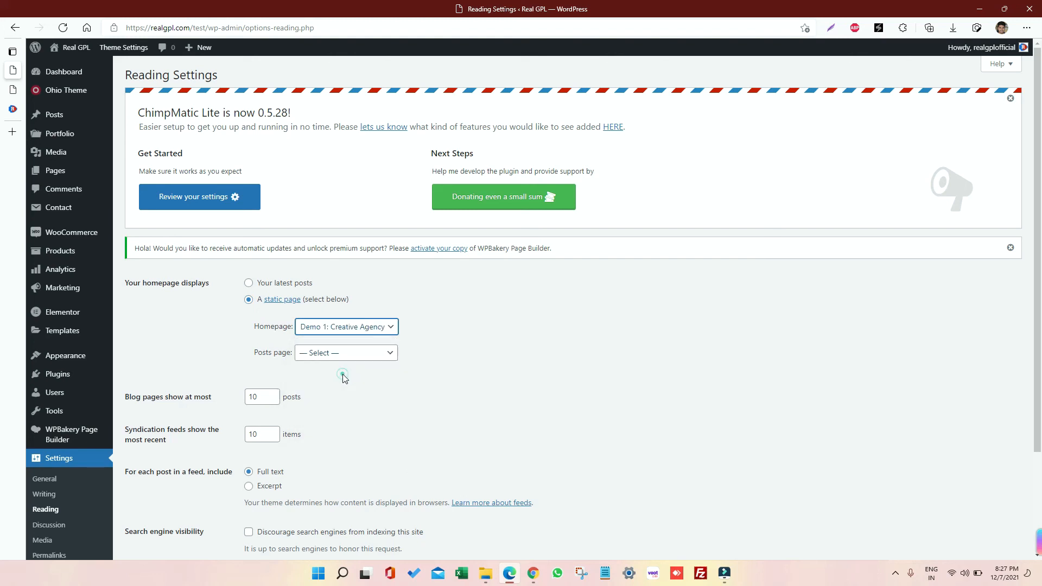
click(152, 454)
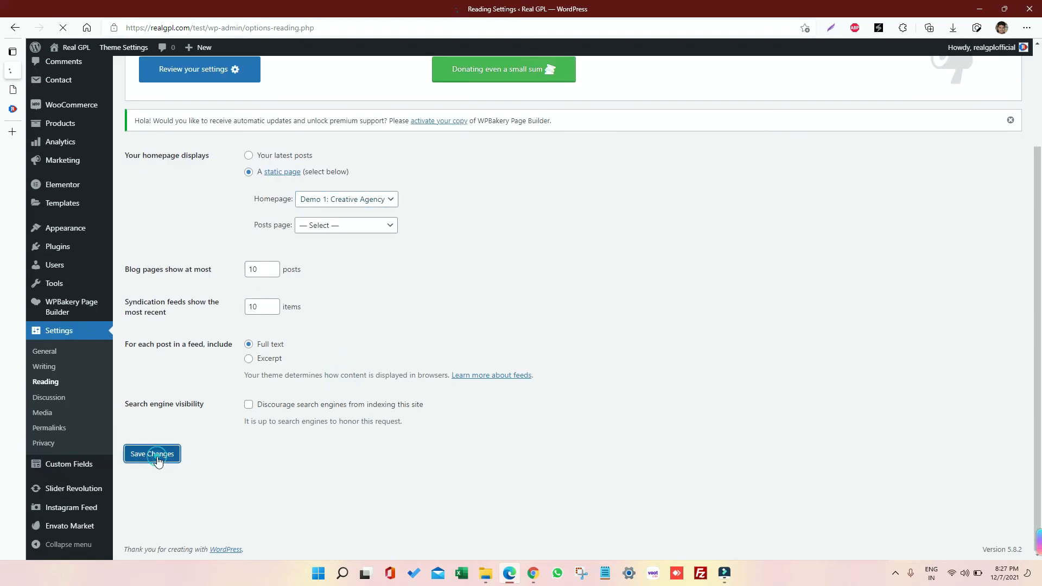
click(152, 454)
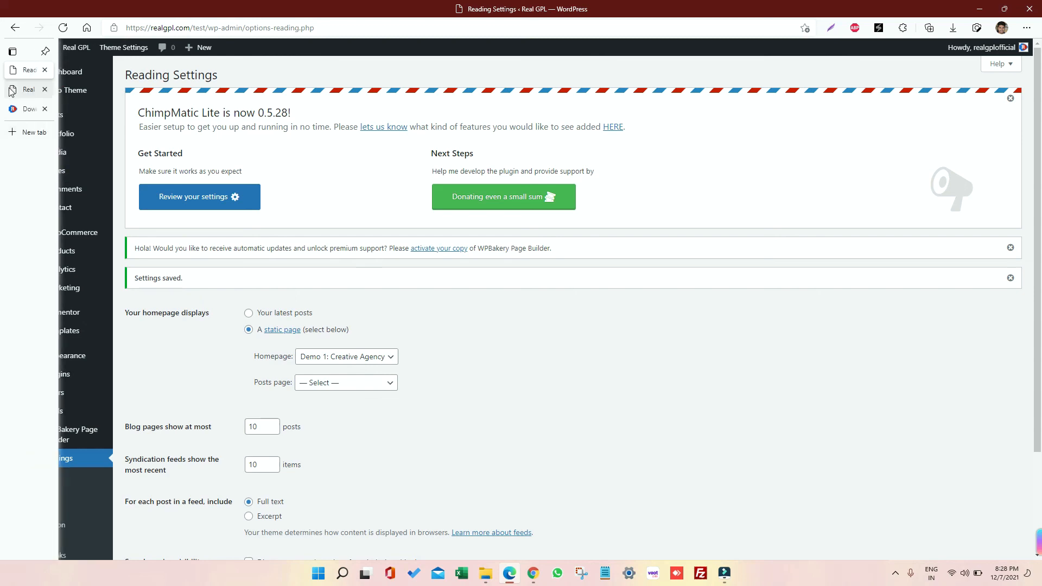
Reload the live Real GPL site to show the Creative Agency hero and project showcase
click(62, 29)
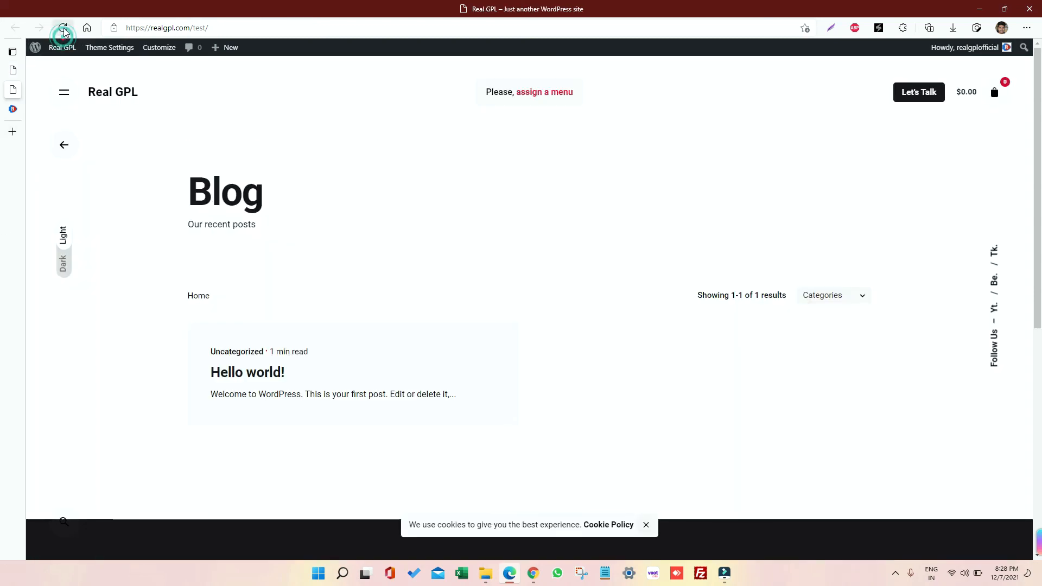
click(62, 27)
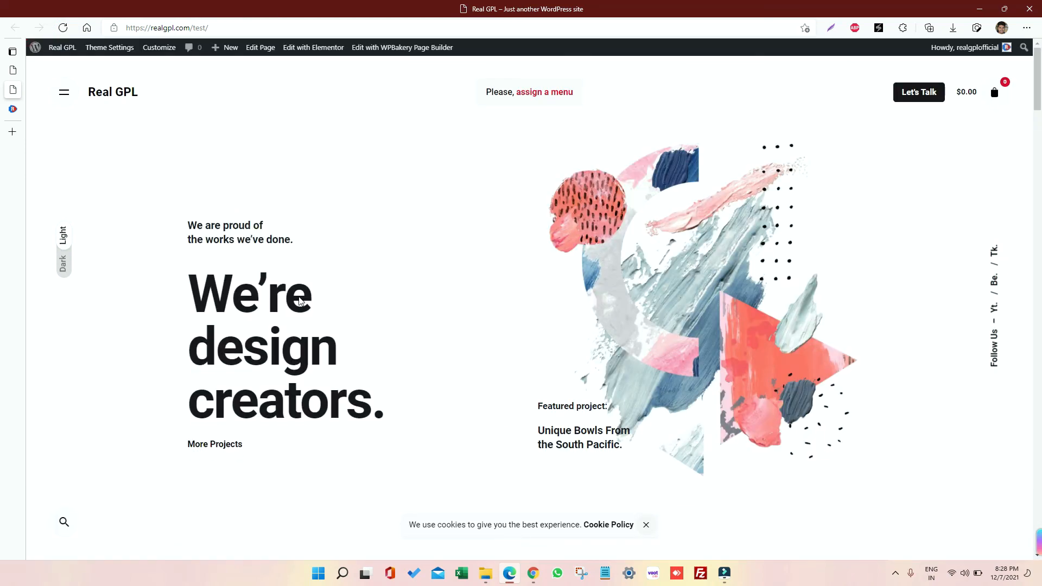
scroll(down, 3)
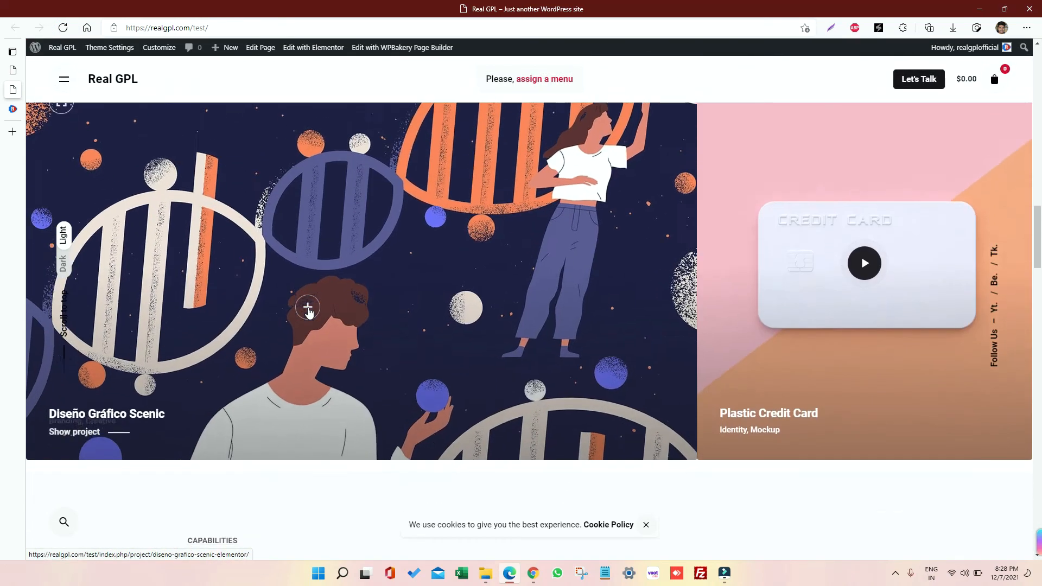
scroll(down, 3)
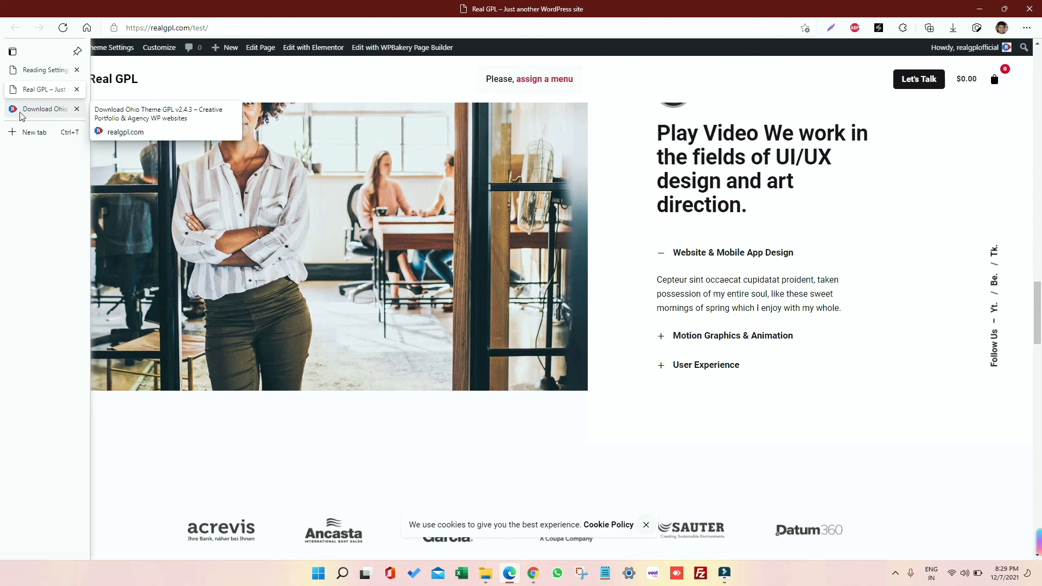
From the Ohio product page, go to the Real GPL store's Lifetime Deals listing
click(45, 109)
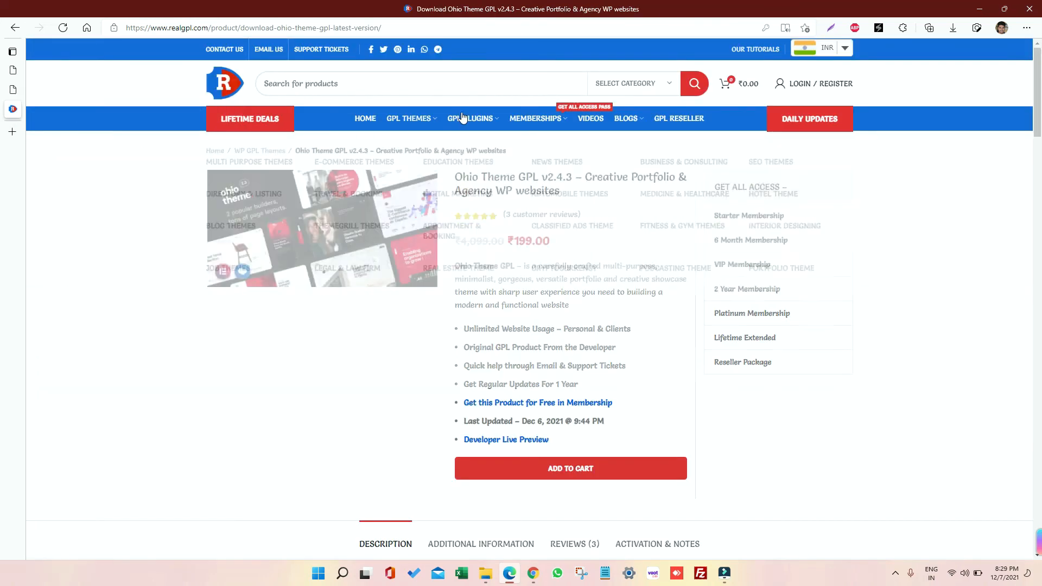
click(534, 118)
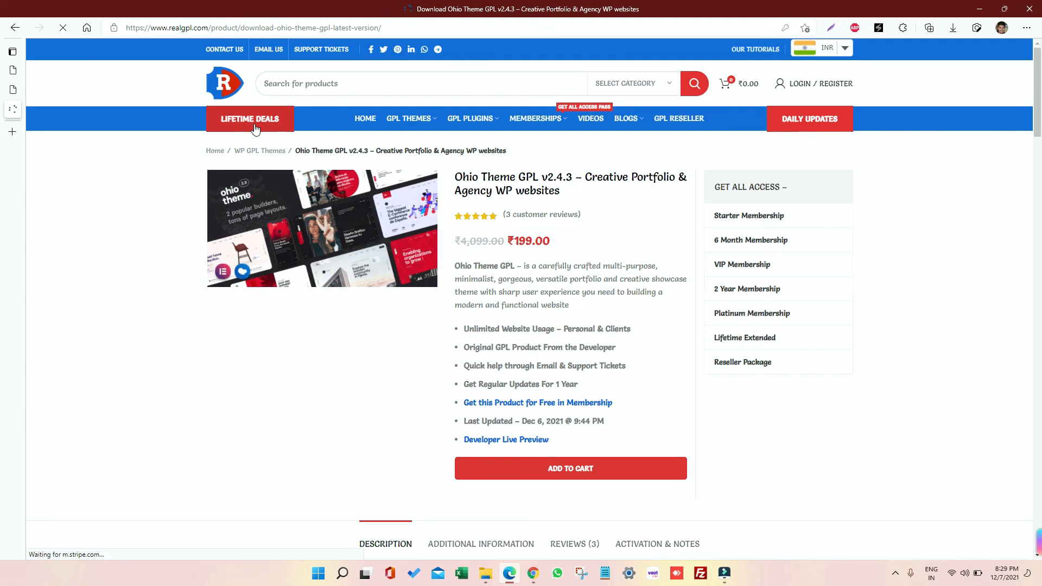
click(251, 118)
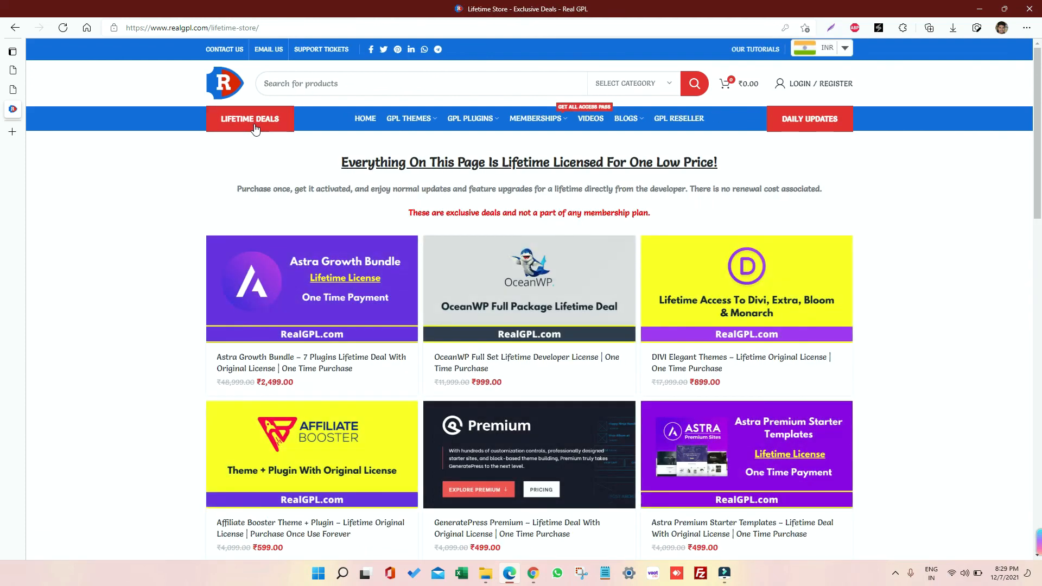